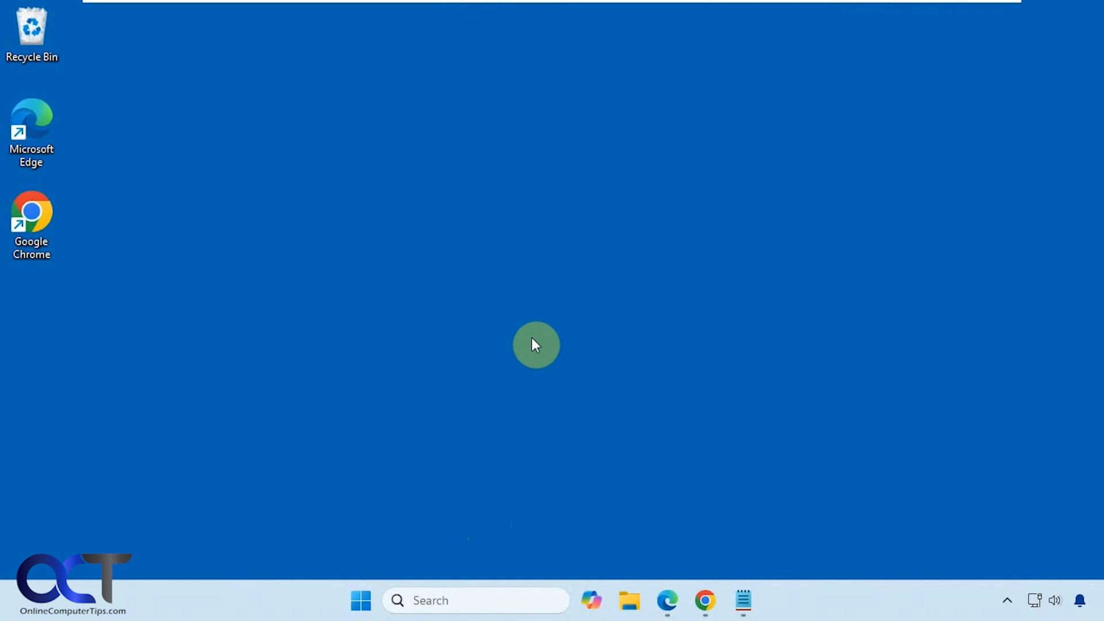
mouse_move(533, 342)
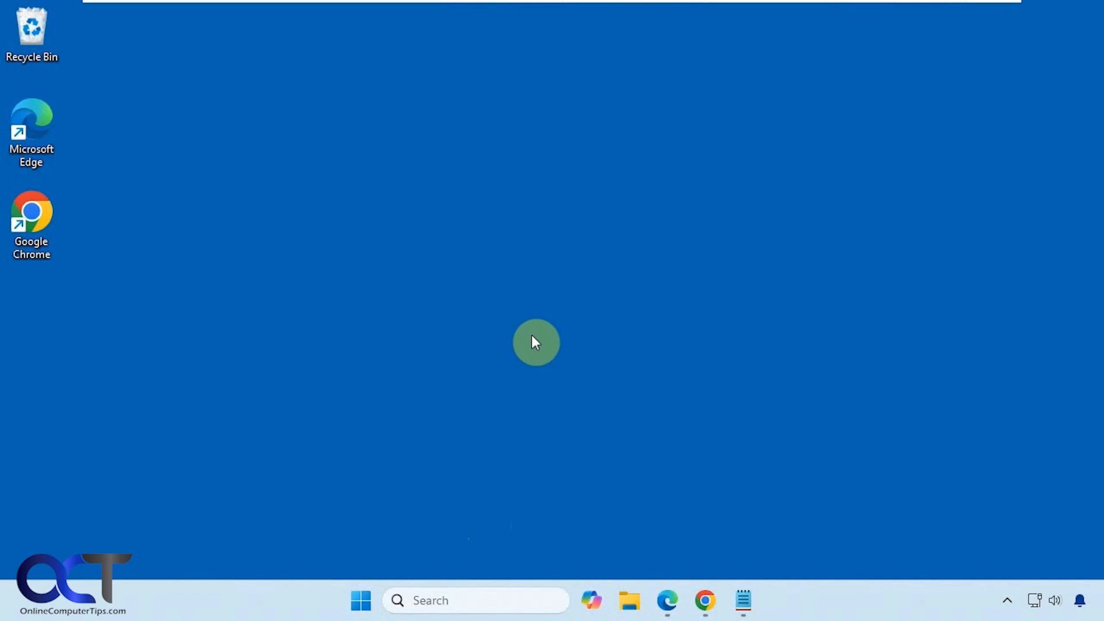
mouse_move(529, 274)
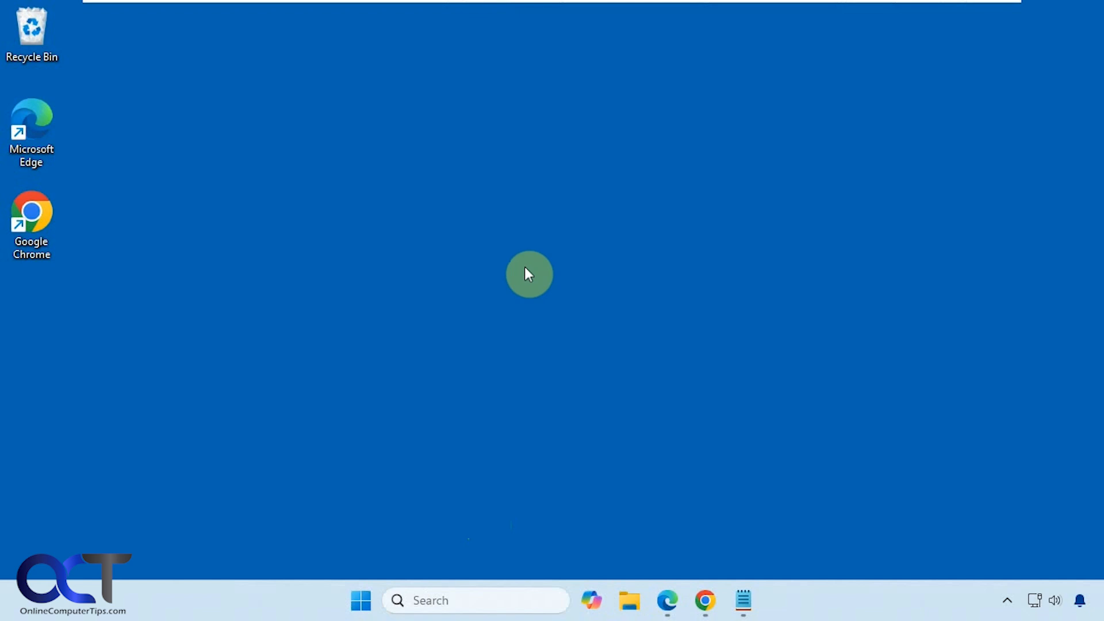
mouse_move(539, 416)
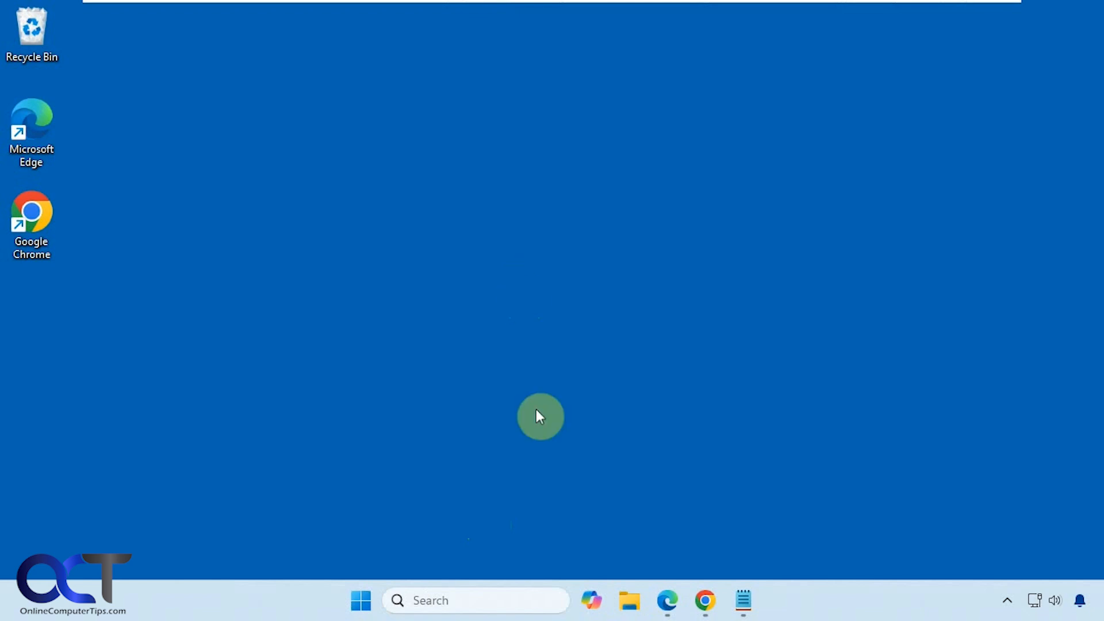
- Launch Sticky Notes from the Recent list in Start search
click(475, 600)
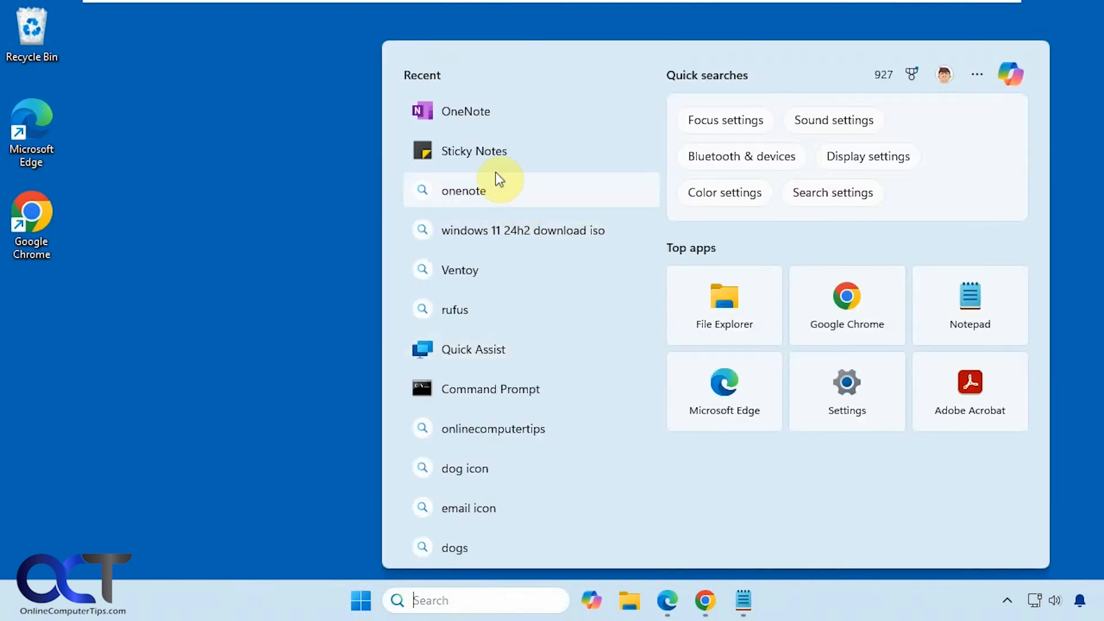
click(474, 151)
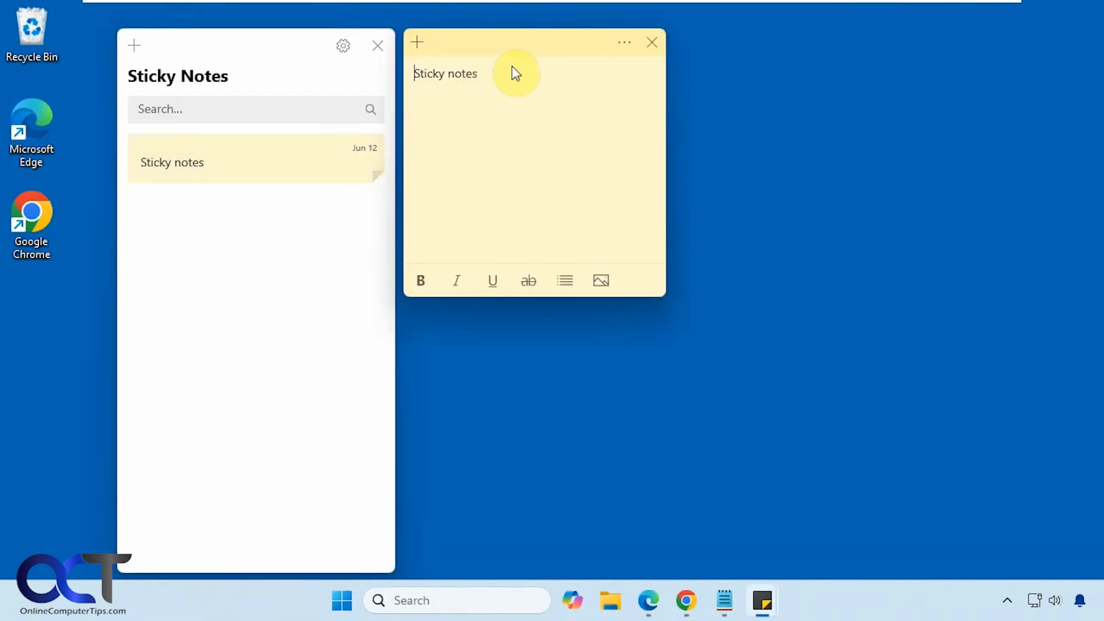
click(624, 42)
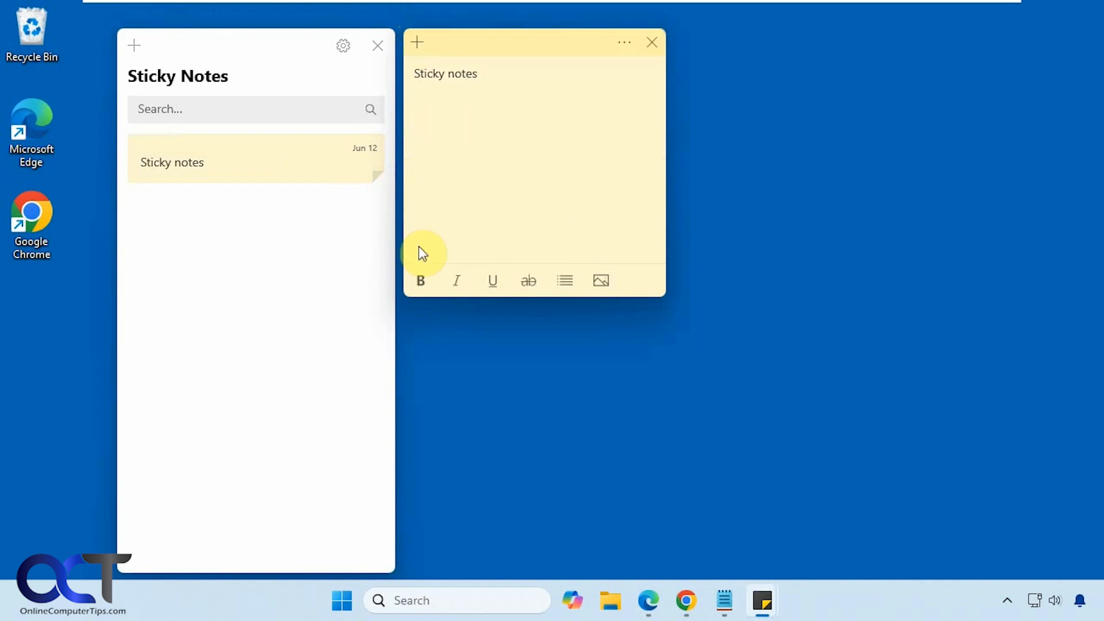
mouse_move(601, 281)
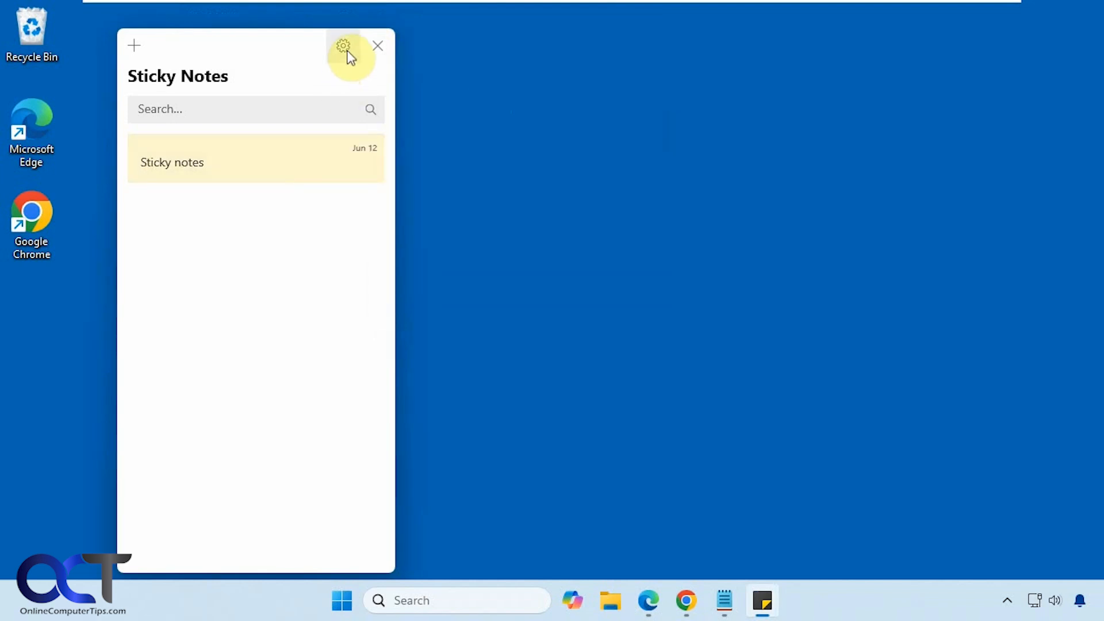
- Bring up the Sticky Notes settings for insights, delete confirmation and colour mode
click(343, 46)
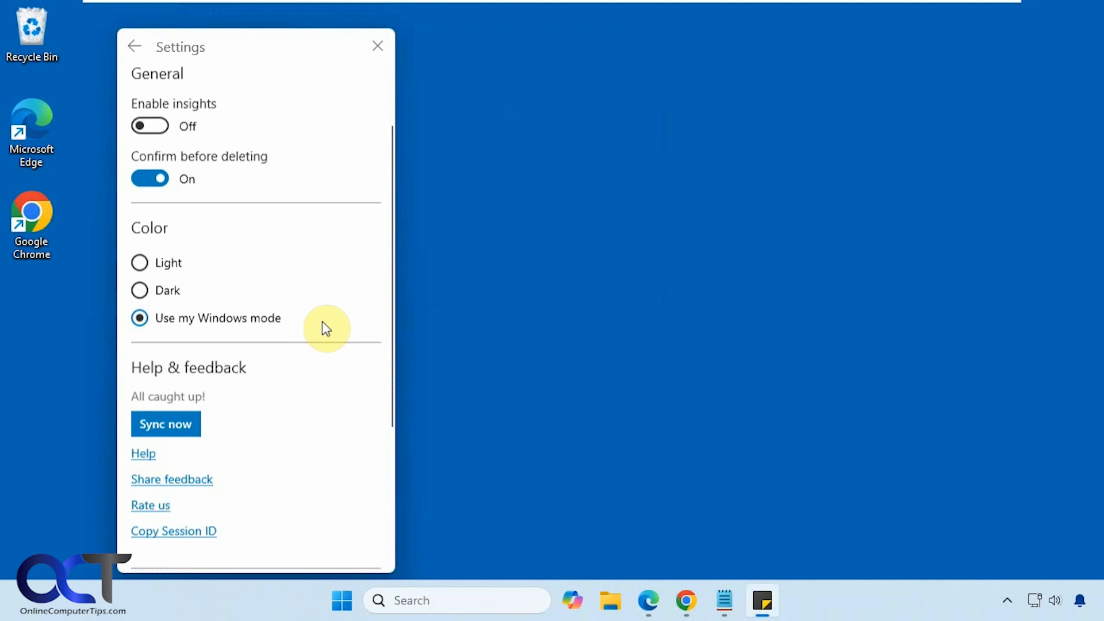
click(377, 46)
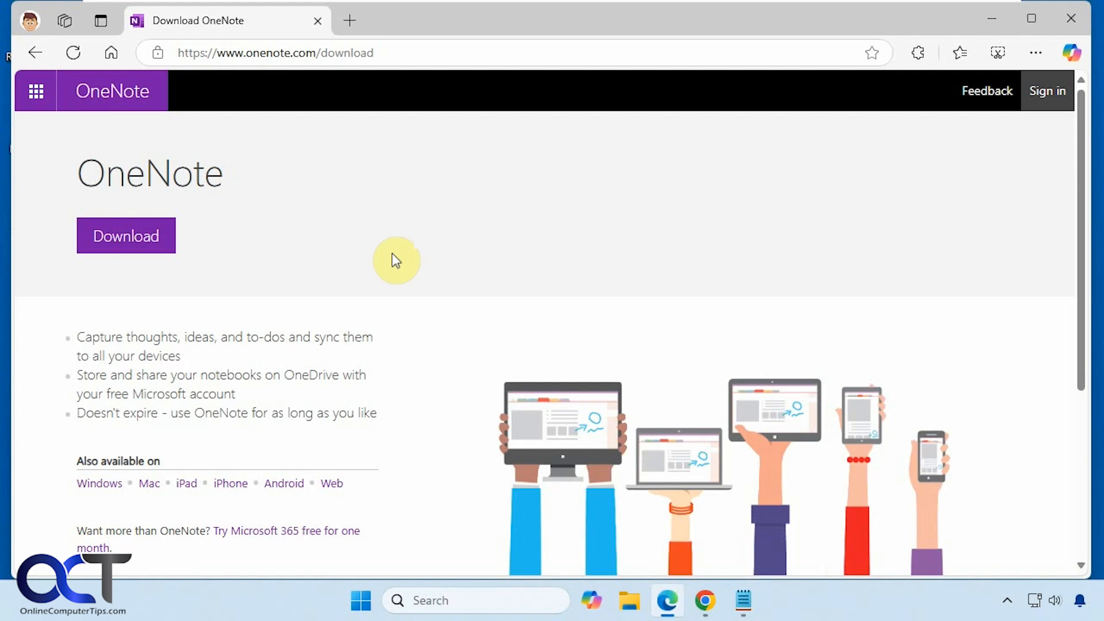
mouse_move(305, 54)
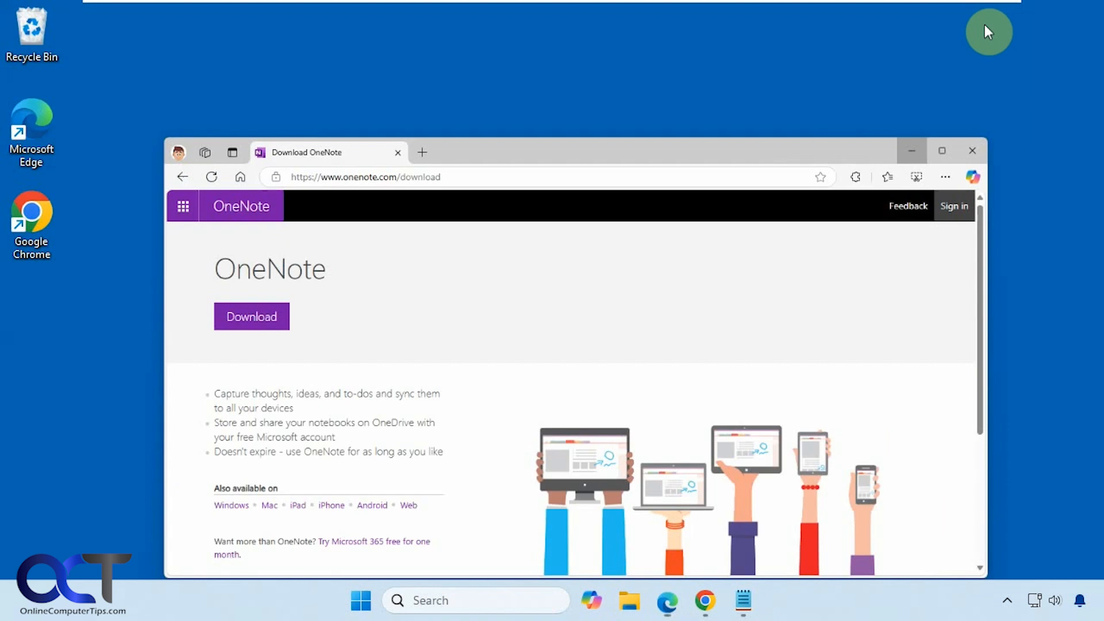
- Show the OneNote download page at onenote.com in a smaller Edge window
click(431, 616)
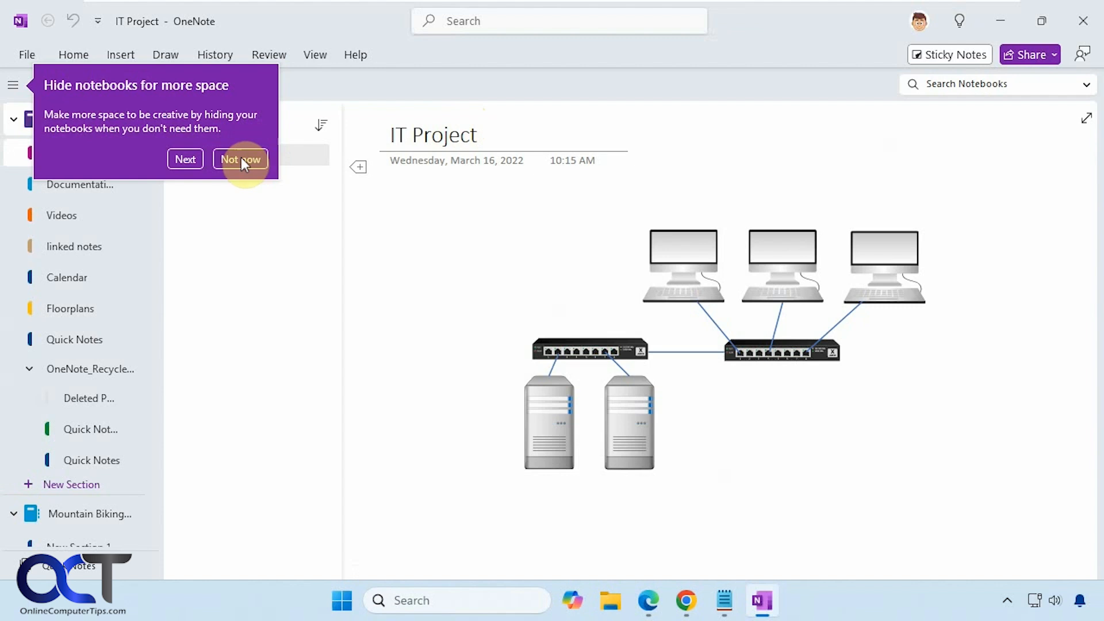
- Dismiss the Hide notebooks tip and launch Sticky Notes from the OneNote toolbar
click(239, 159)
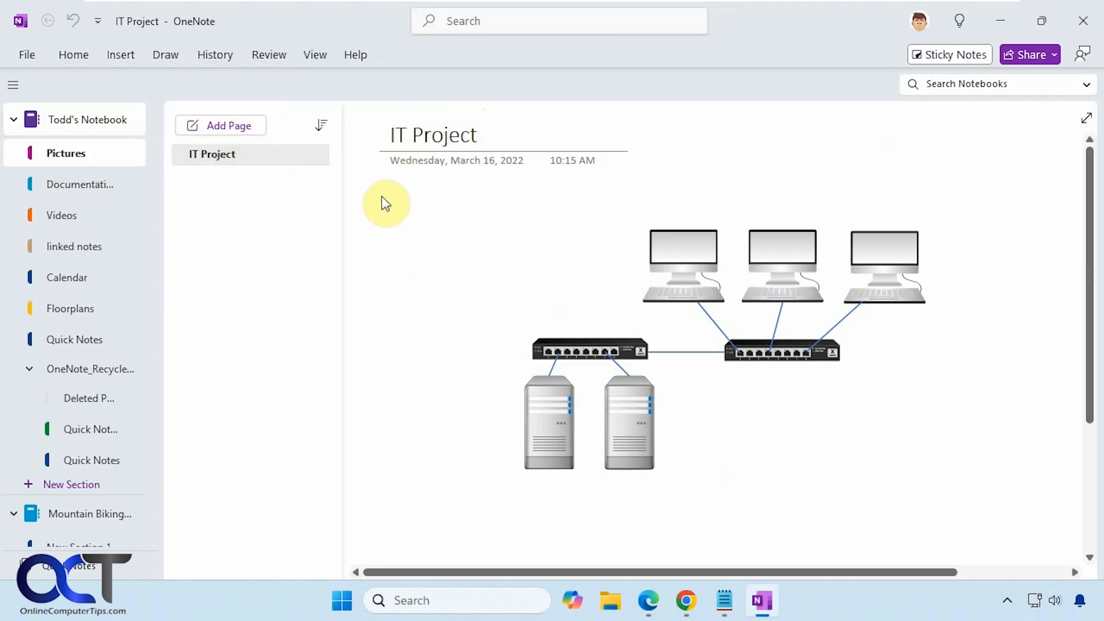
mouse_move(1046, 197)
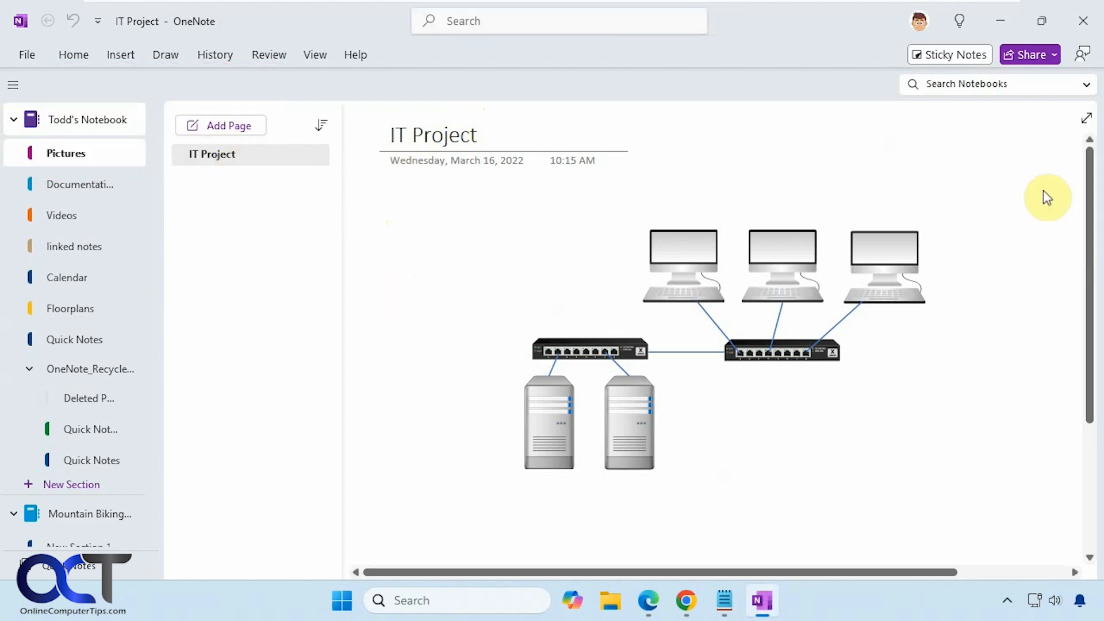
mouse_move(947, 55)
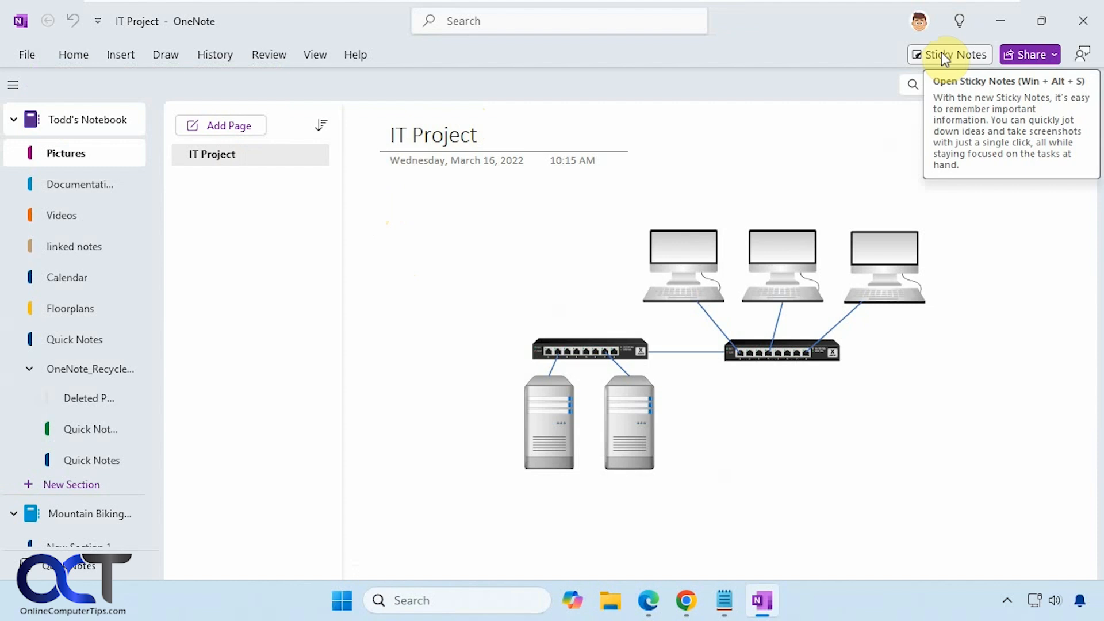
click(952, 54)
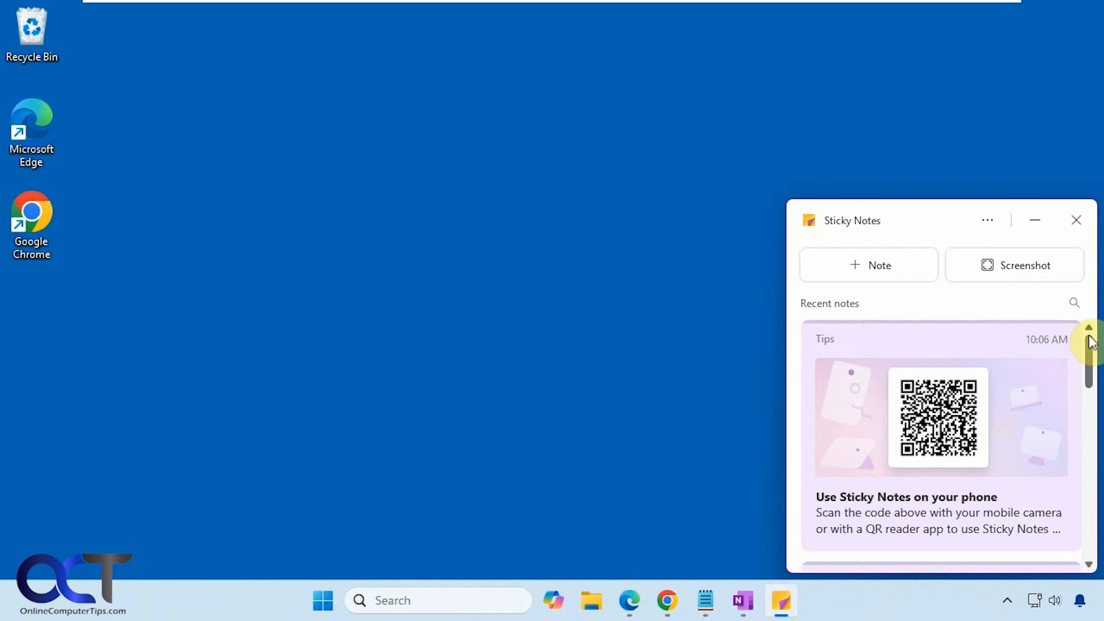
scroll(down, 3)
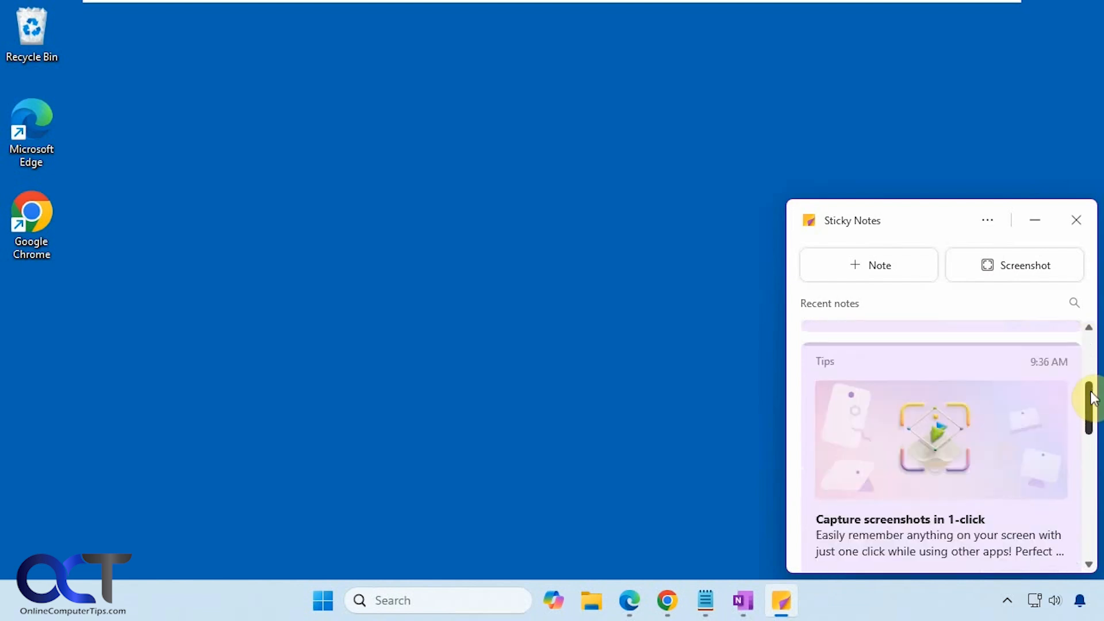
scroll(down, 3)
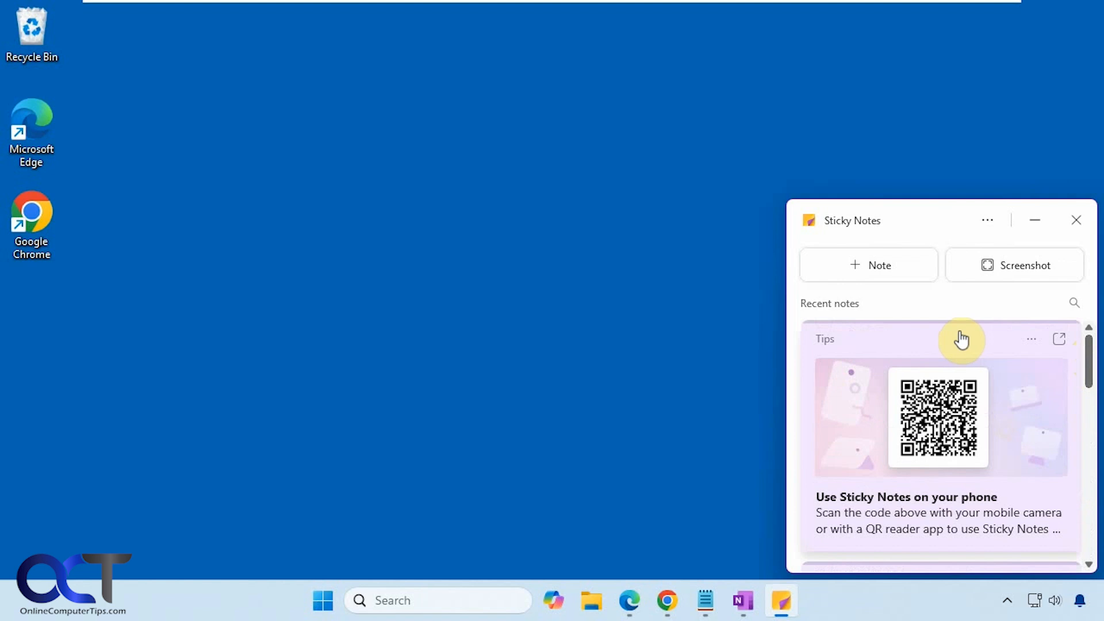
- Create a new note reading 'Test note' and attach a screenshot of the browser page
click(868, 264)
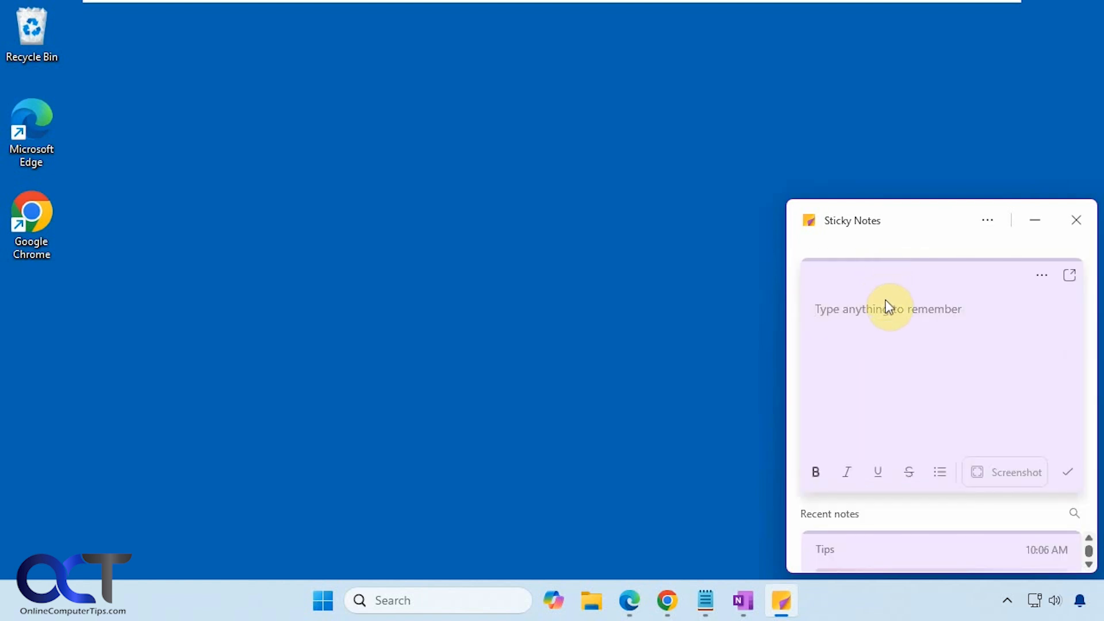
text(Test note)
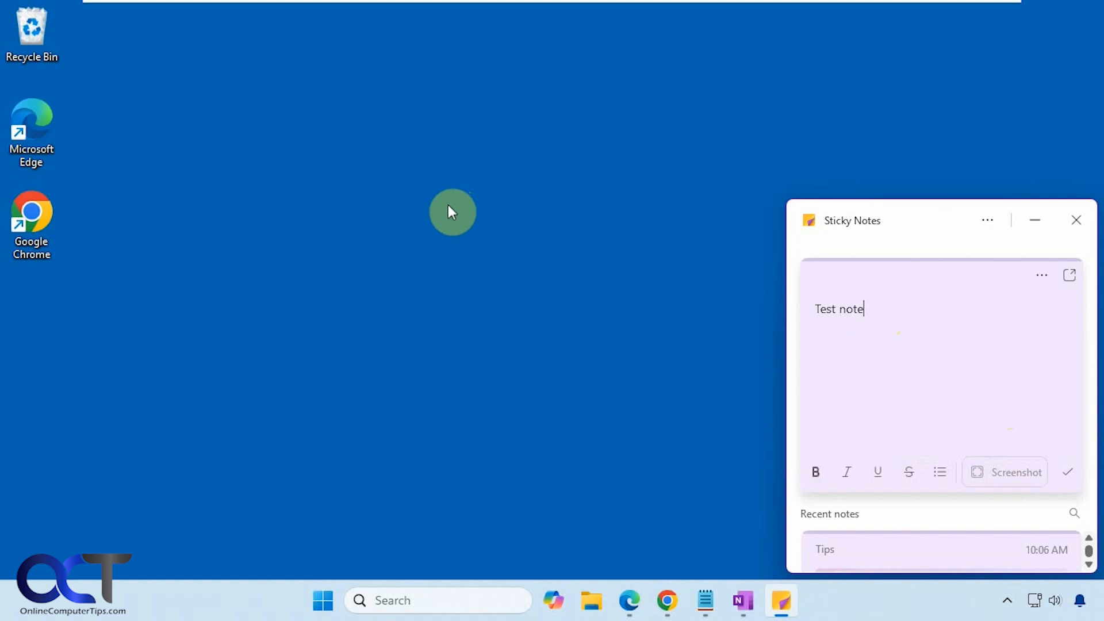
click(667, 601)
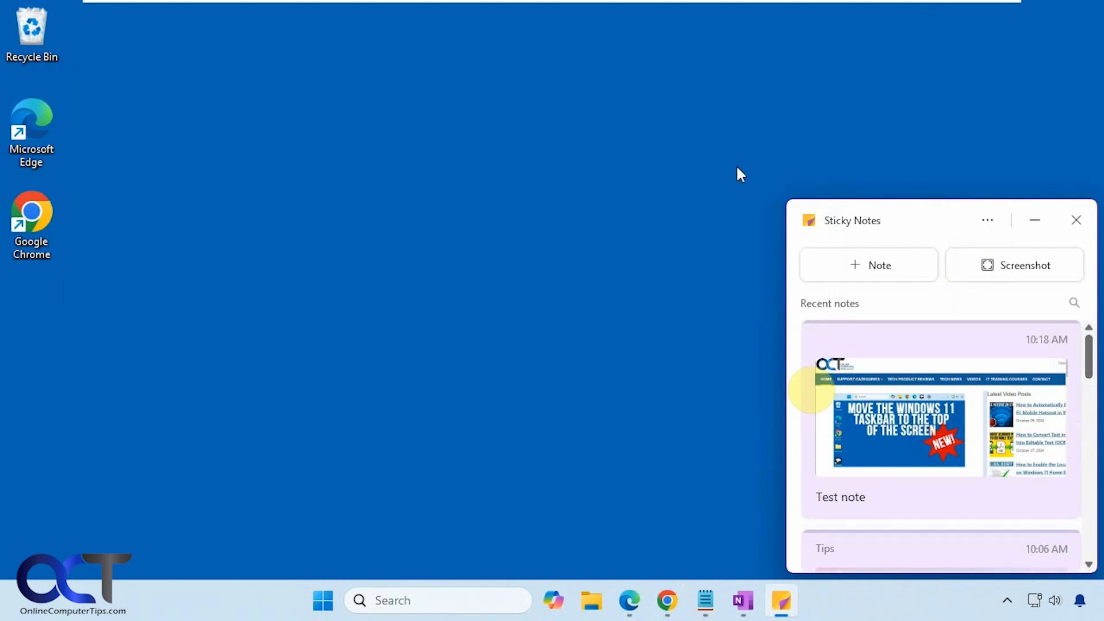
mouse_move(533, 277)
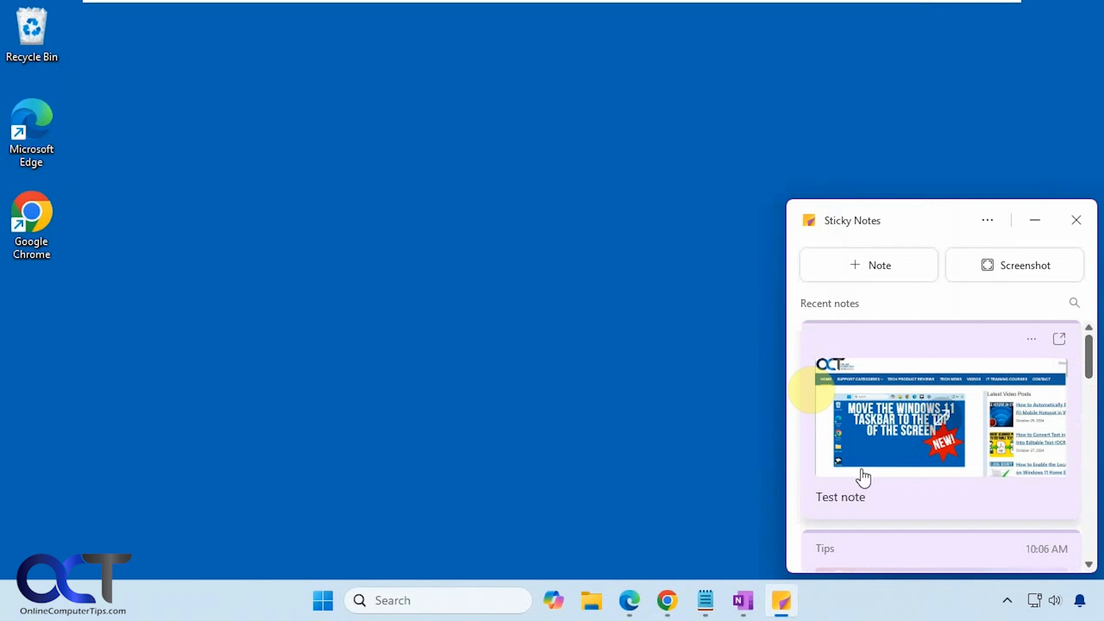
mouse_move(1060, 355)
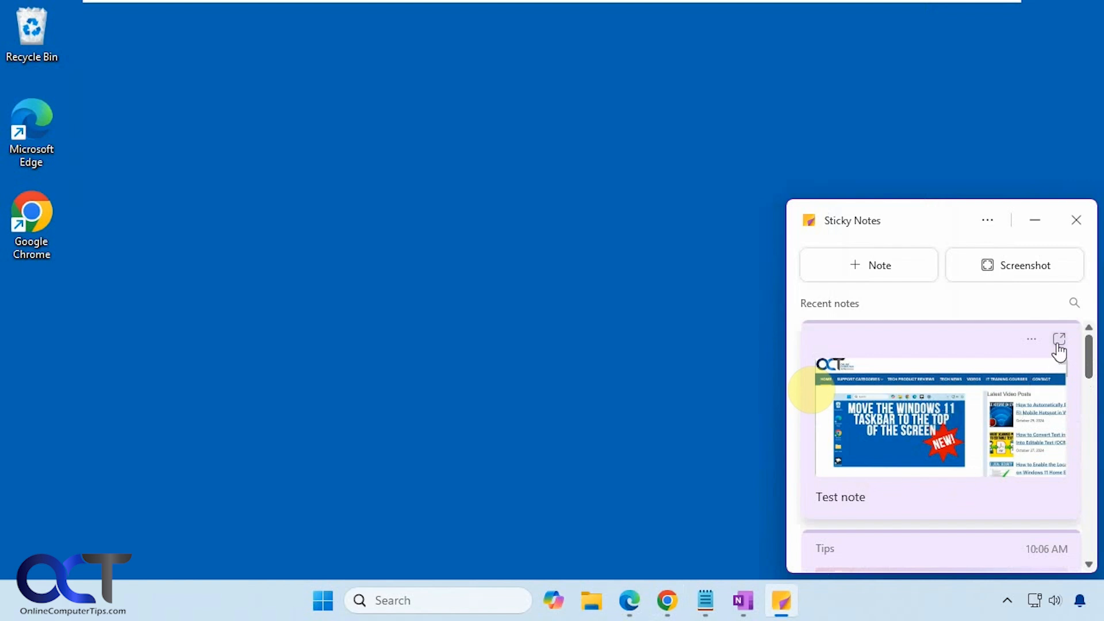
- Open the Test note in its own window and show the attached screenshot's image options
click(1058, 354)
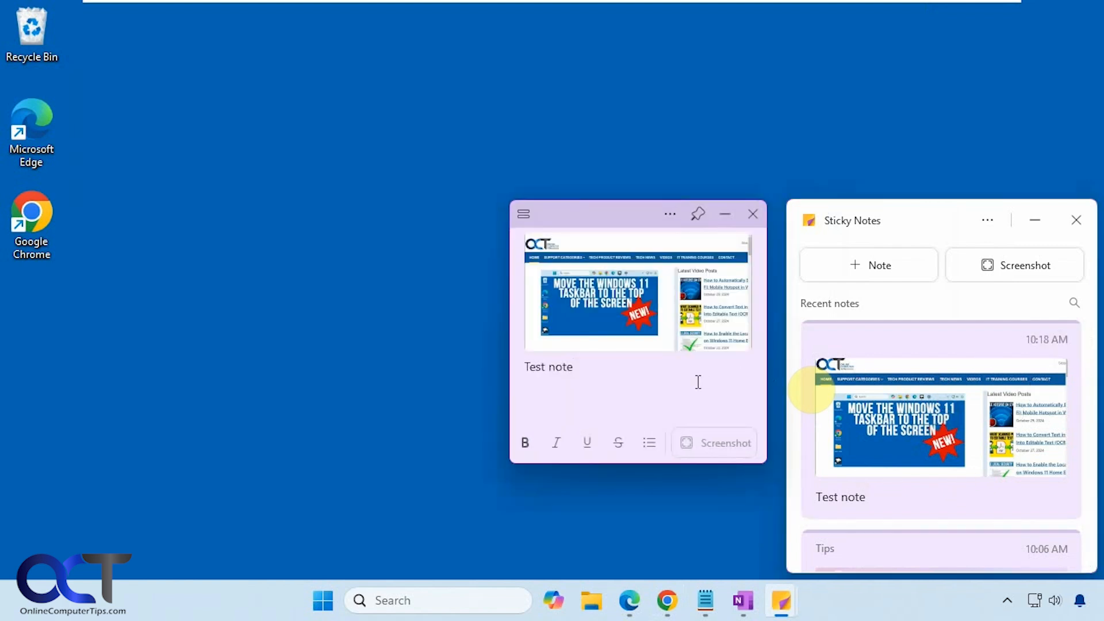
click(669, 214)
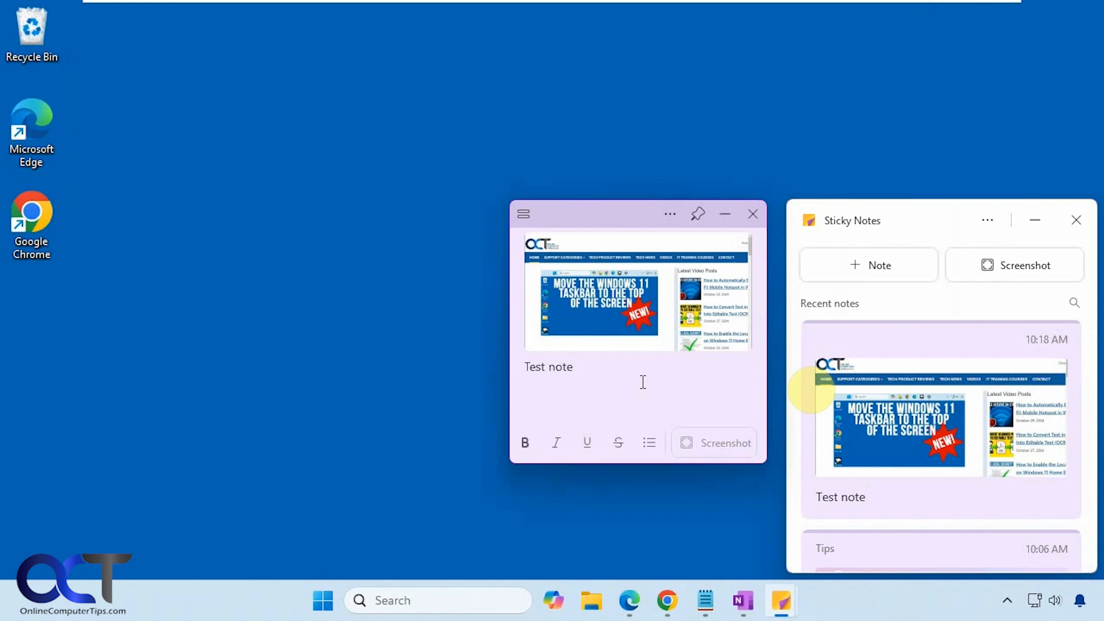
right_click(637, 308)
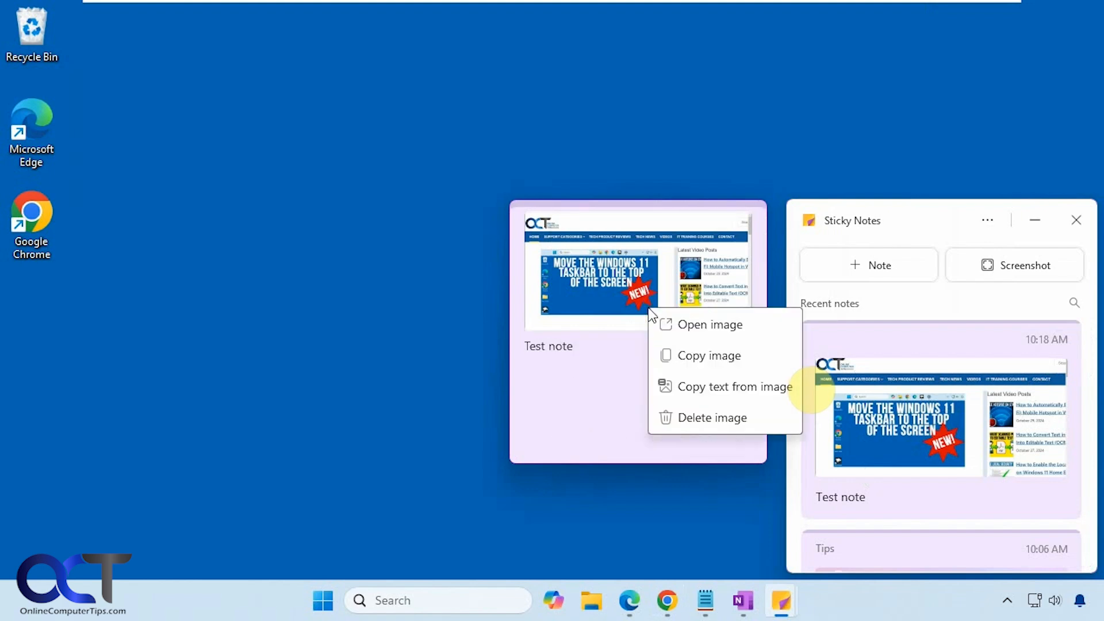
click(711, 324)
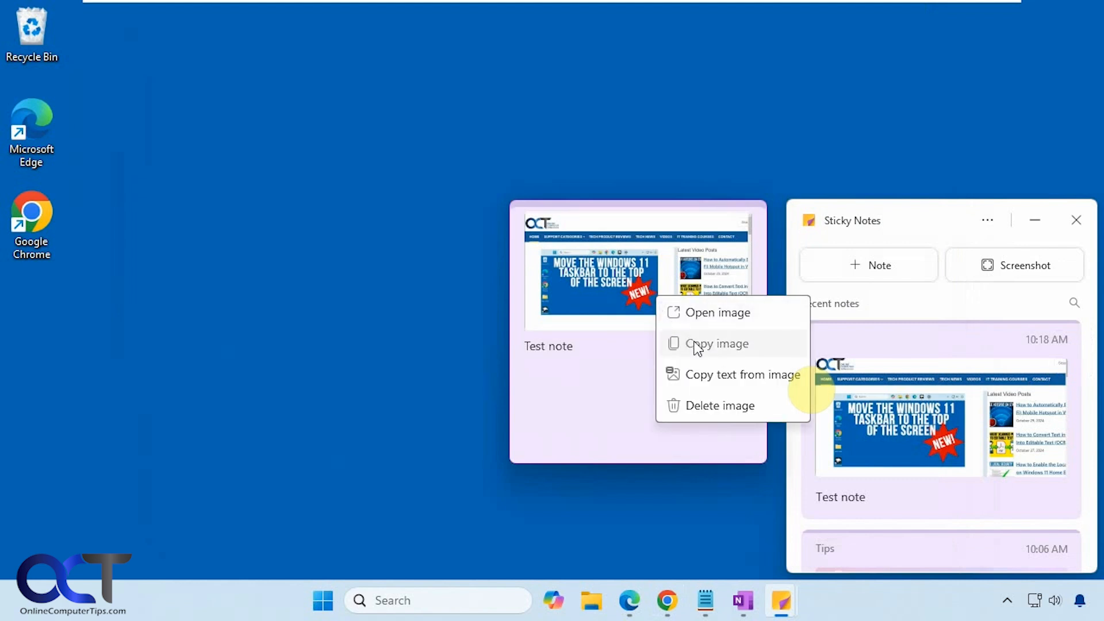
mouse_move(706, 393)
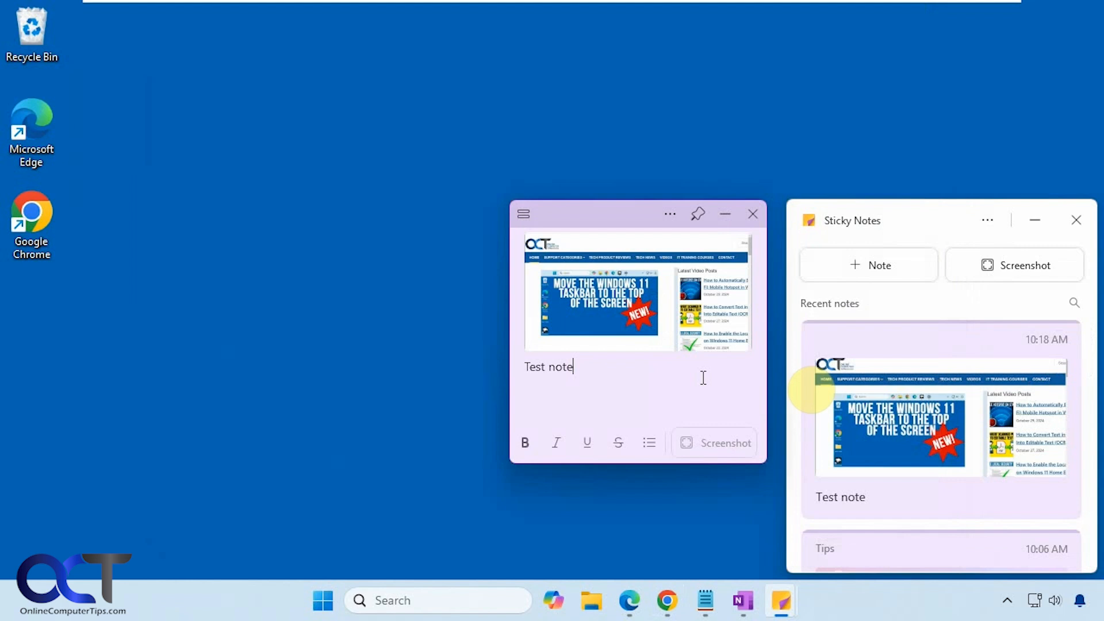
mouse_move(432, 549)
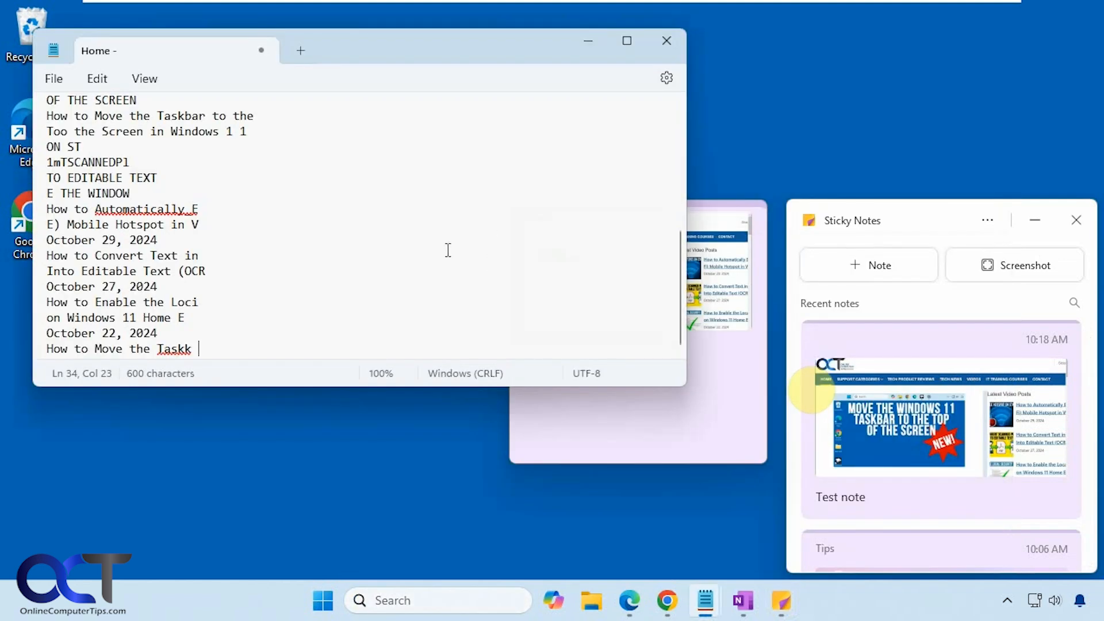
mouse_move(394, 260)
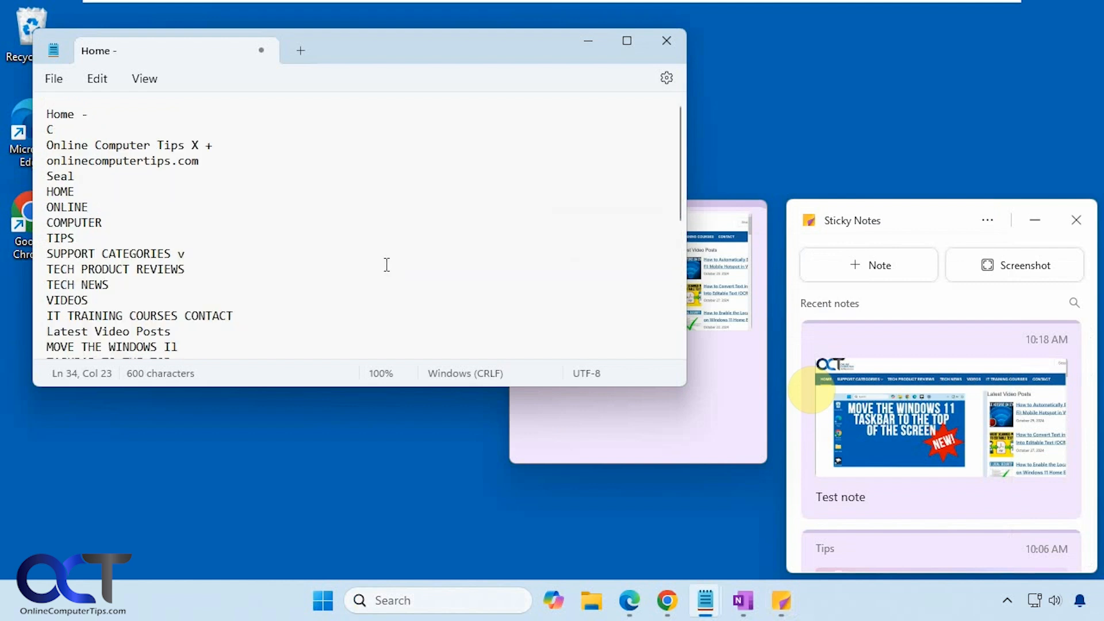
mouse_move(408, 265)
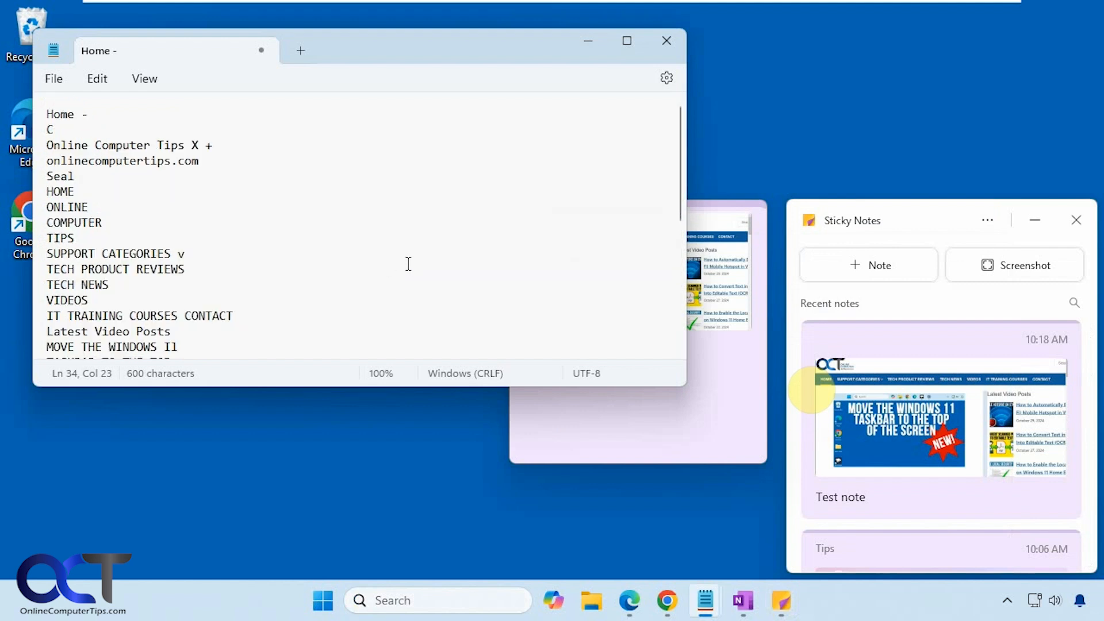
mouse_move(423, 223)
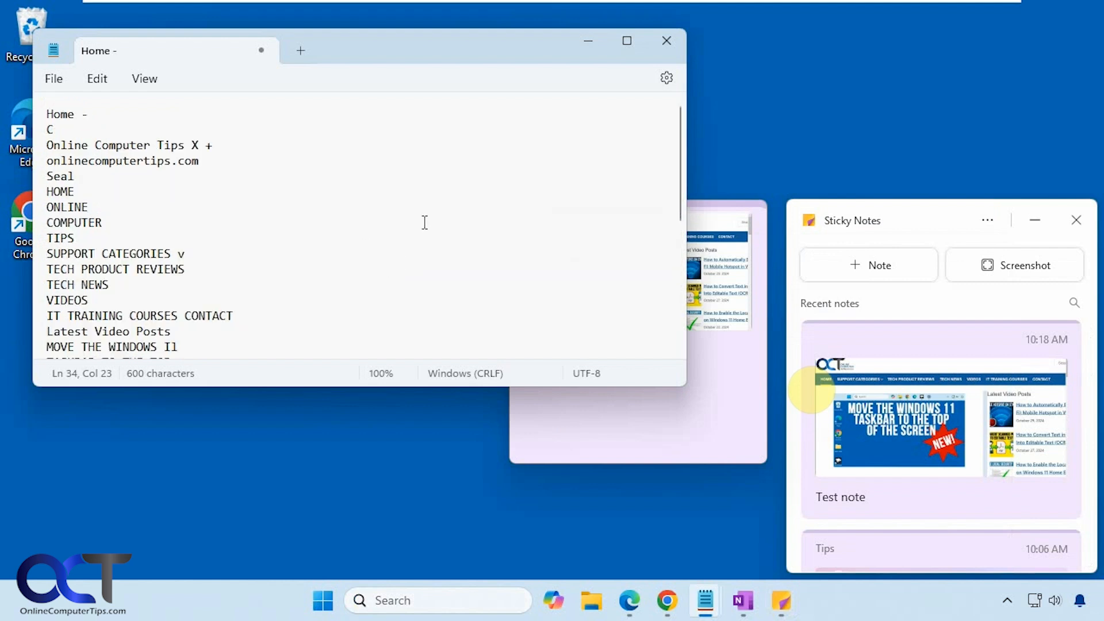
- Close the Home text file in Notepad, discarding its unsaved changes
click(666, 40)
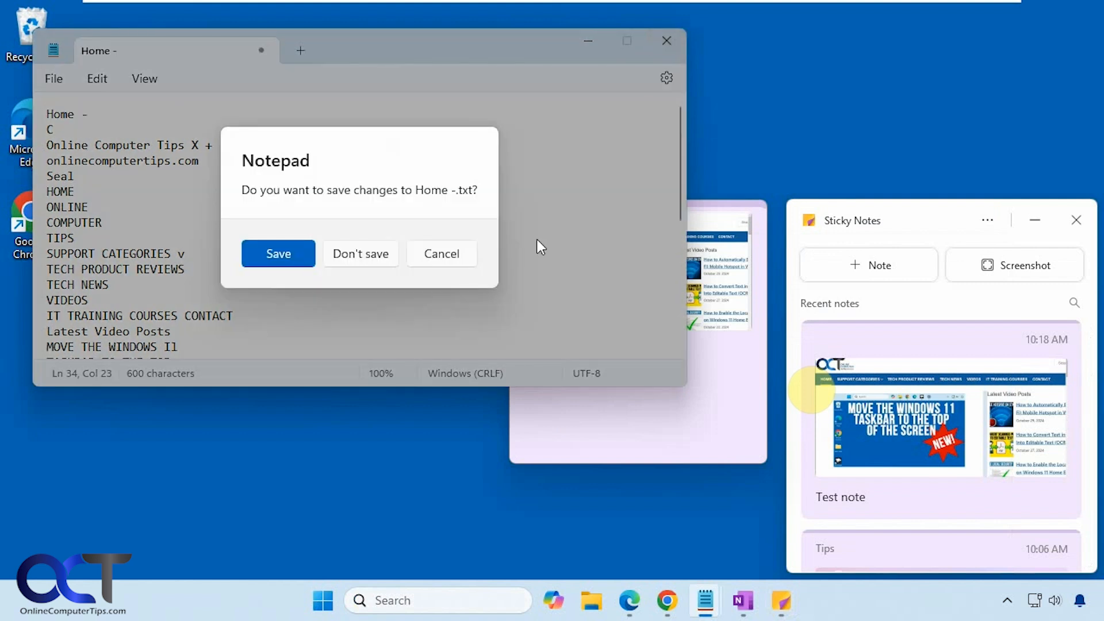
click(361, 253)
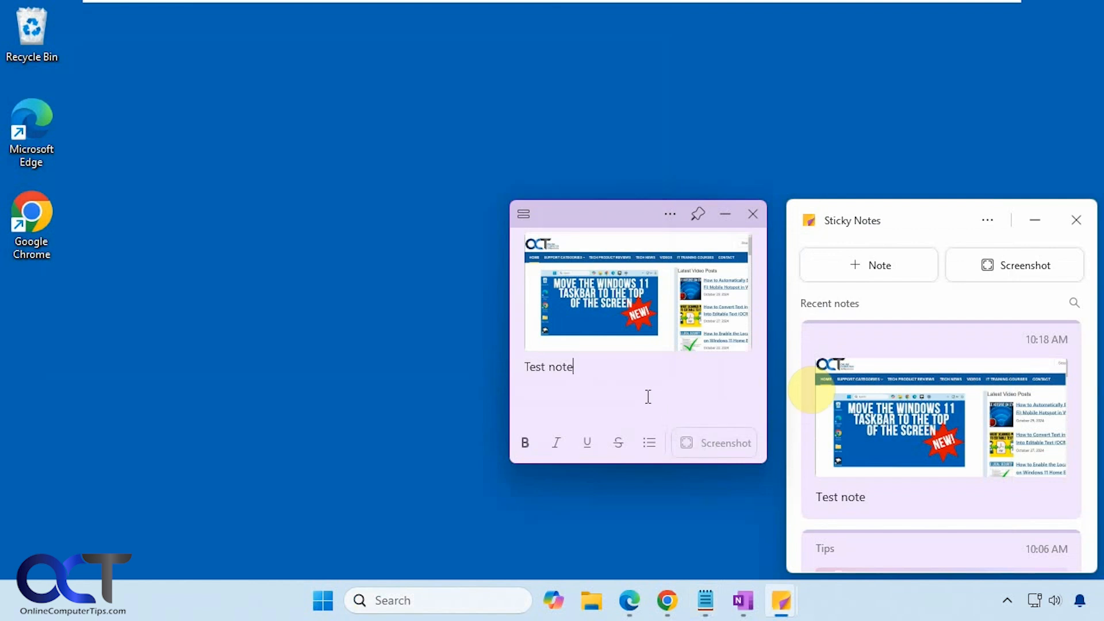
mouse_move(697, 215)
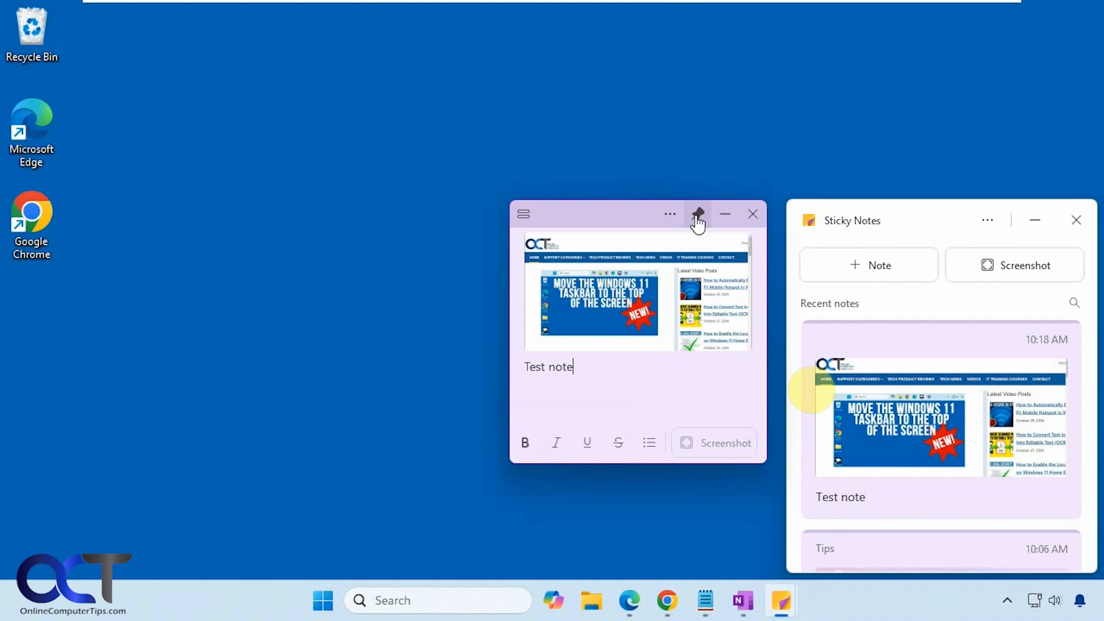
- Confirm the pinned Test note stays above Chrome, then close its separate window
click(666, 600)
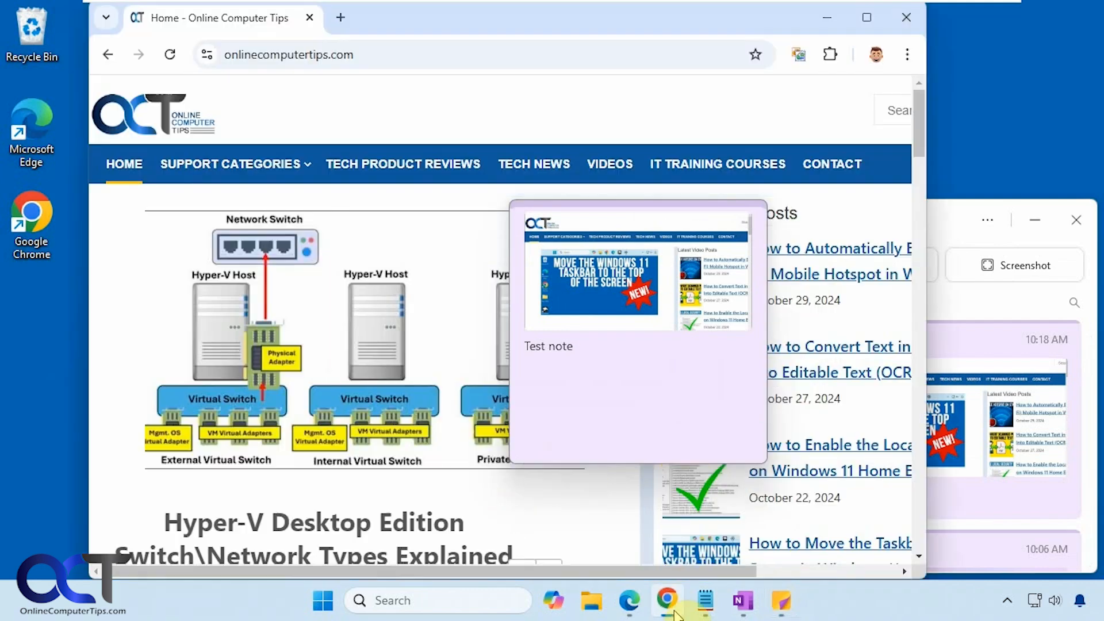
click(628, 598)
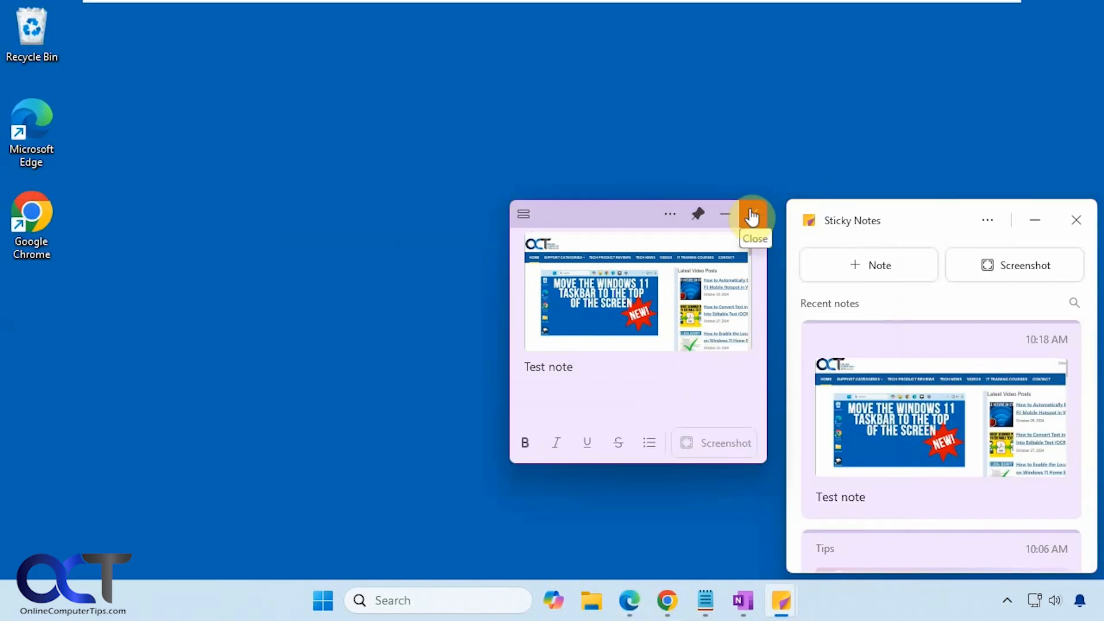
click(751, 214)
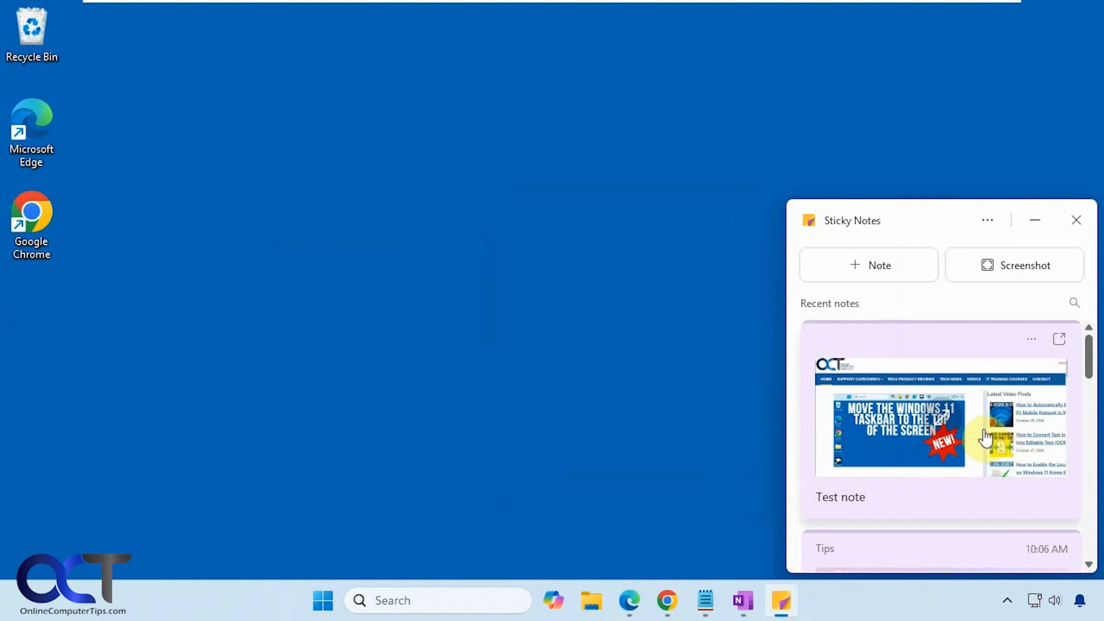
click(986, 220)
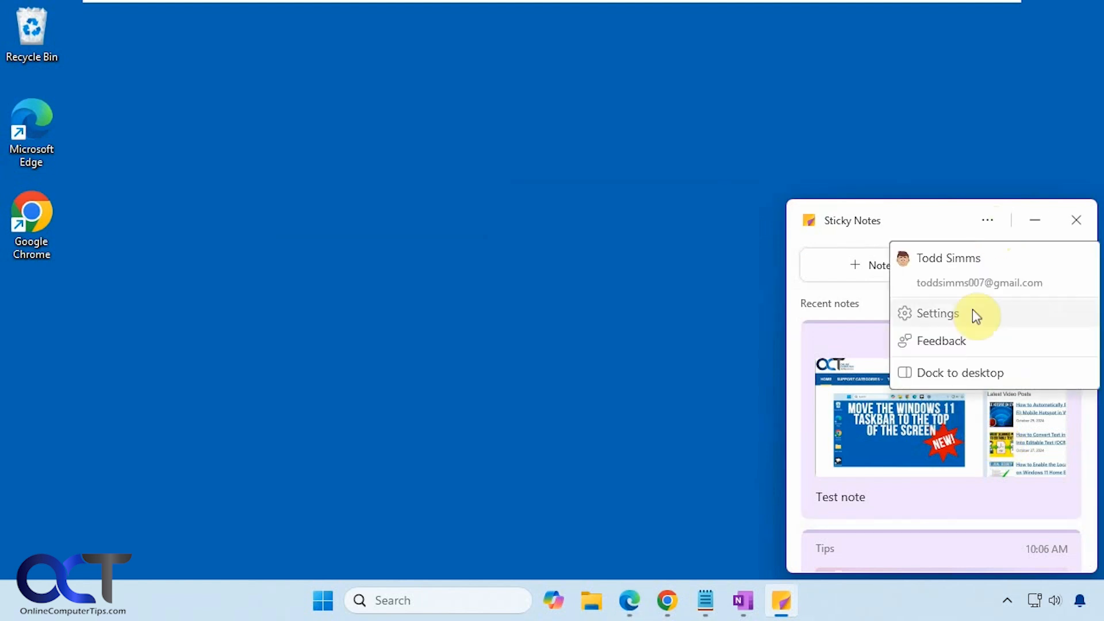
click(936, 312)
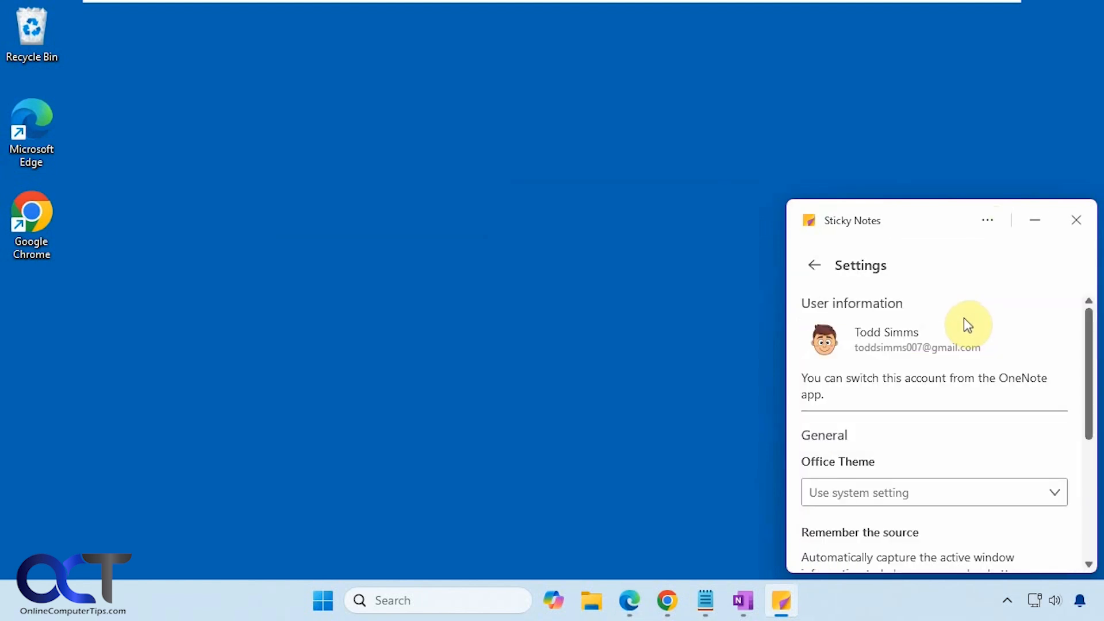
mouse_move(1023, 447)
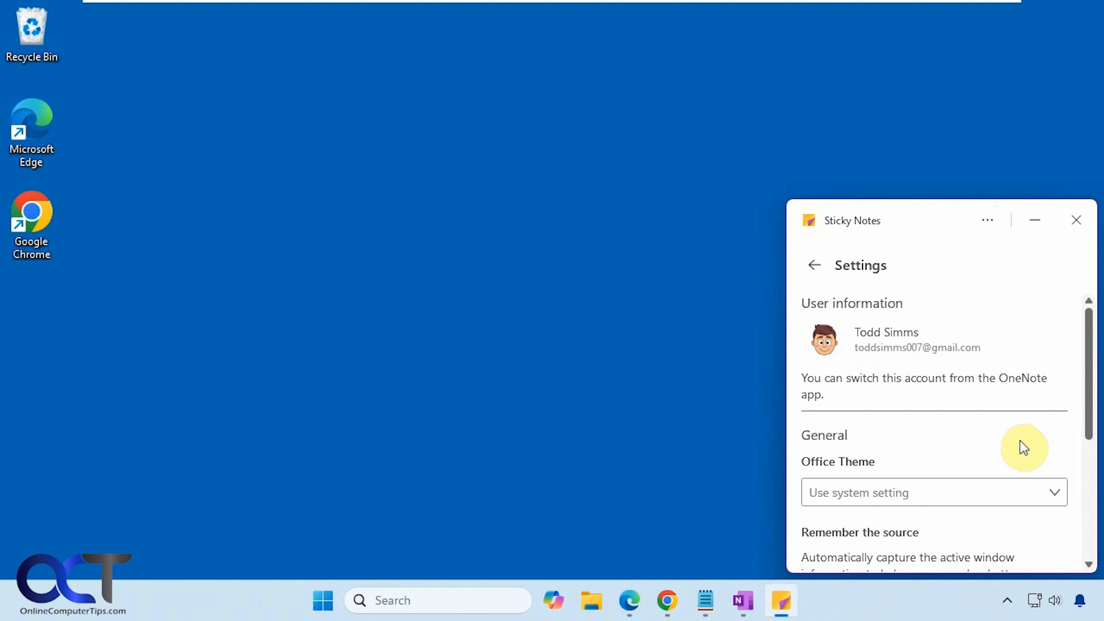
scroll(down, 3)
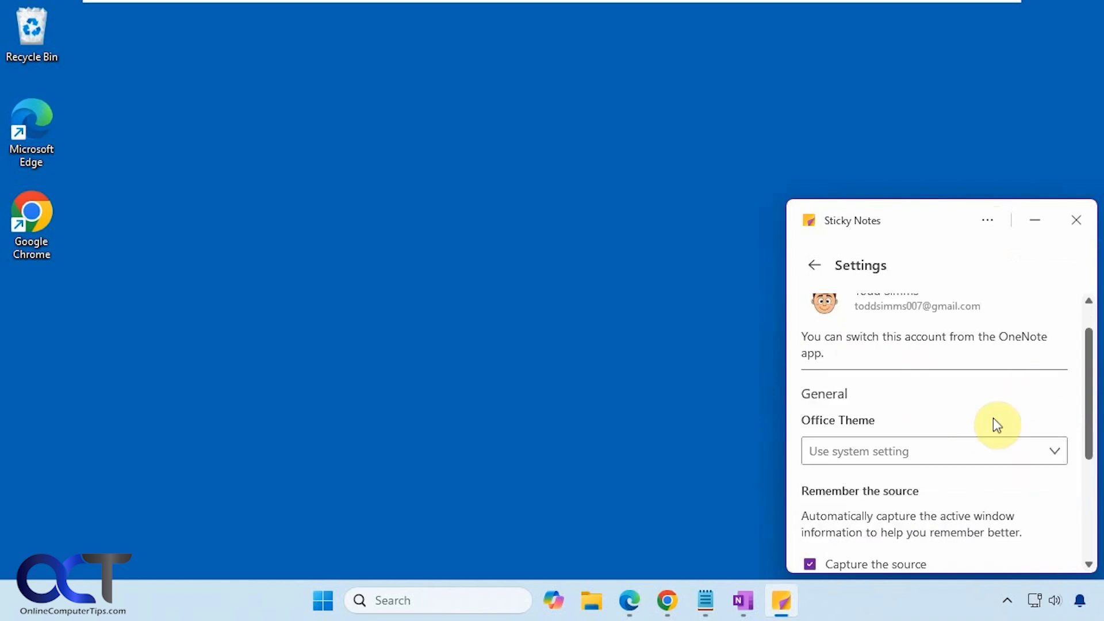
scroll(down, 3)
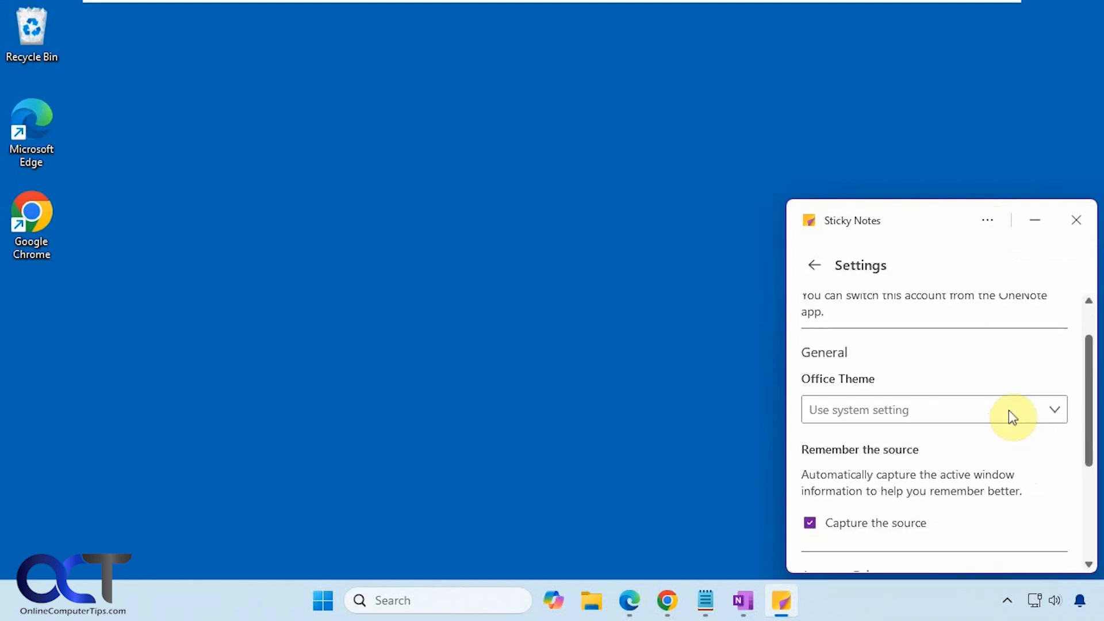
scroll(down, 3)
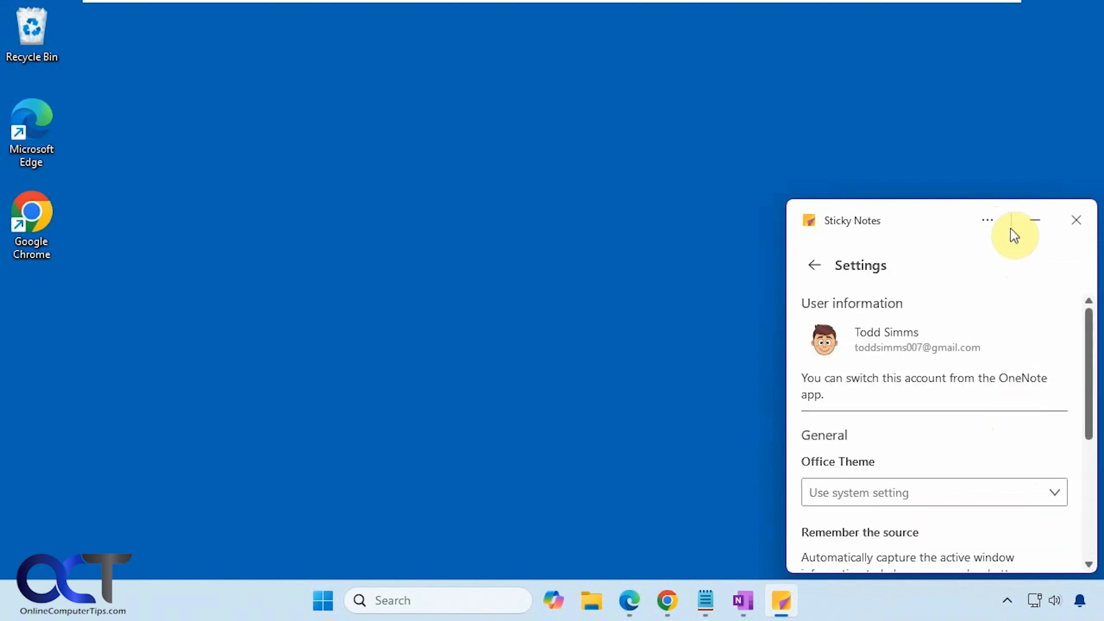
click(814, 265)
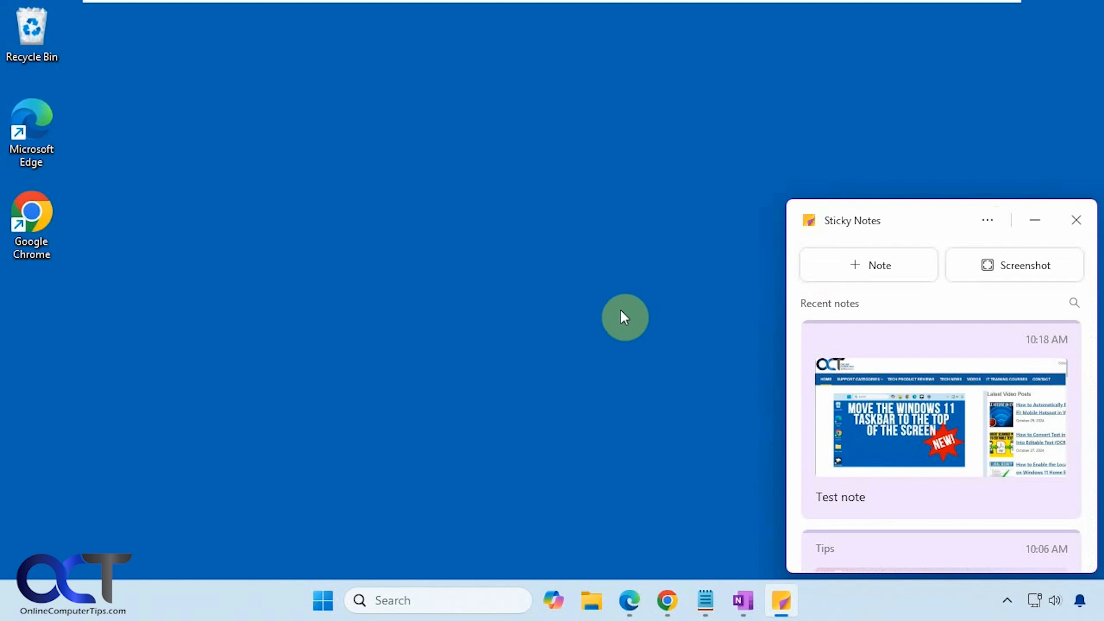
- Pin Sticky Notes to the taskbar from its taskbar icon menu
right_click(778, 602)
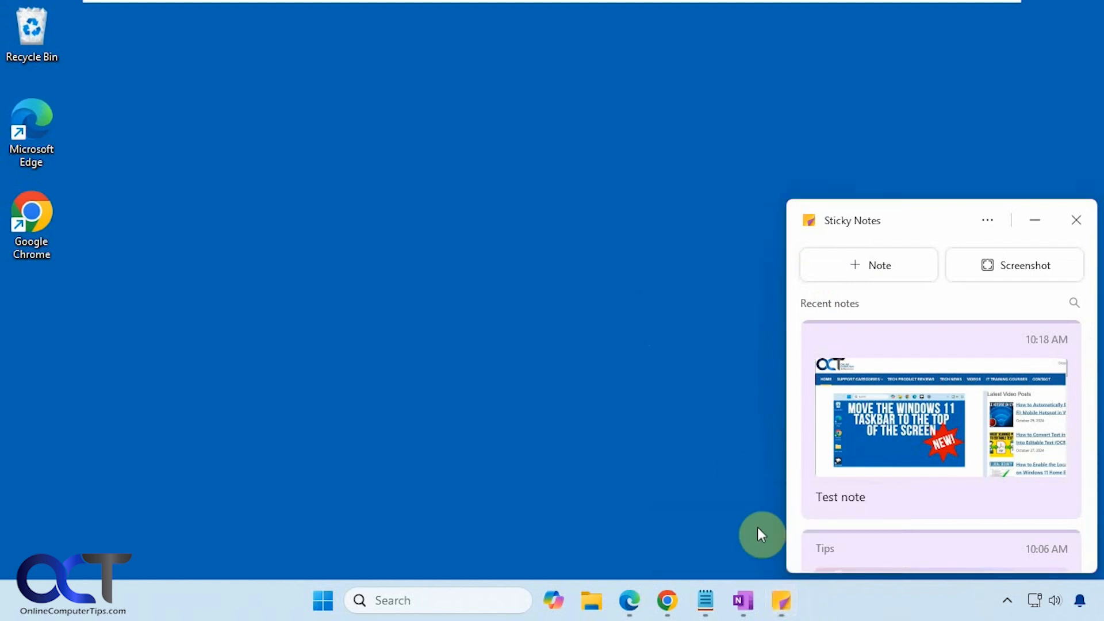
click(1077, 219)
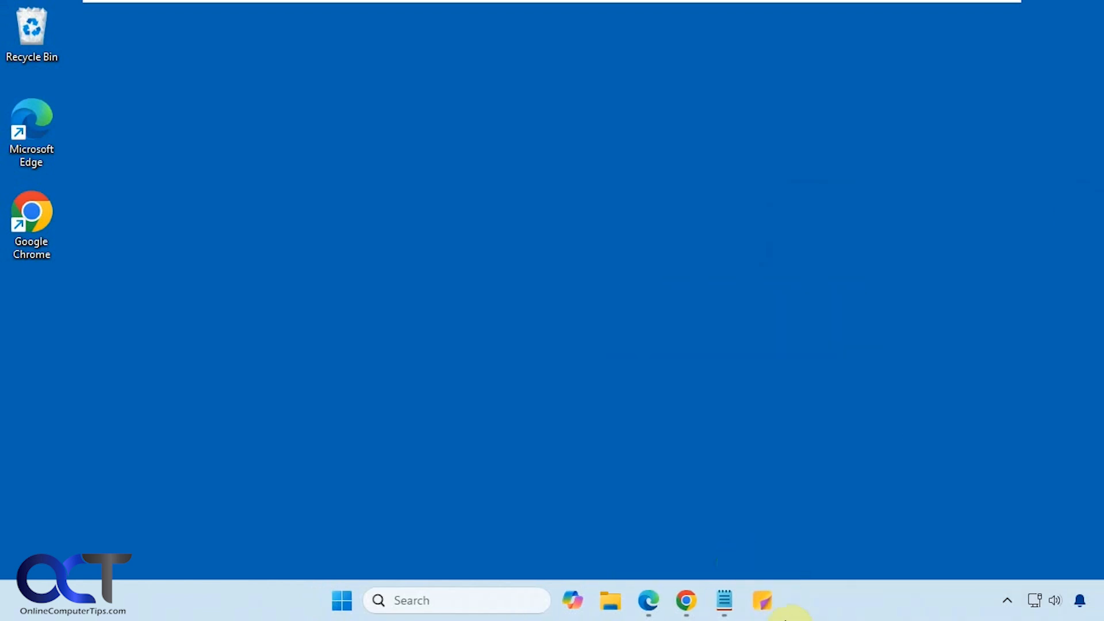
click(759, 602)
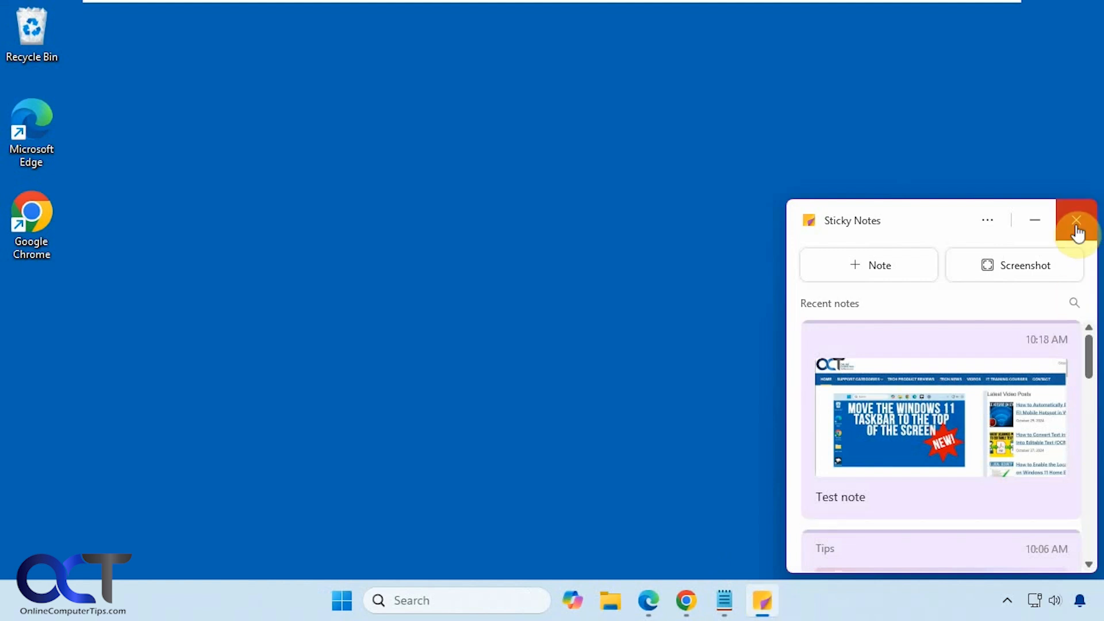
- Close Sticky Notes and relaunch it from Start search, restoring the notes list
click(455, 600)
text(sticky Notes)
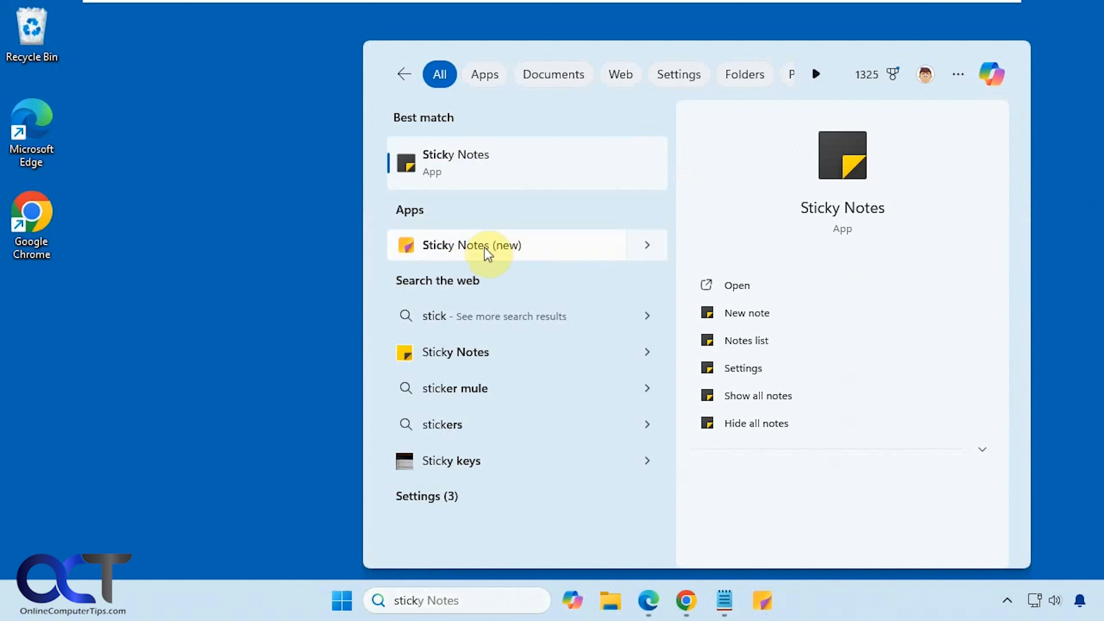
click(483, 245)
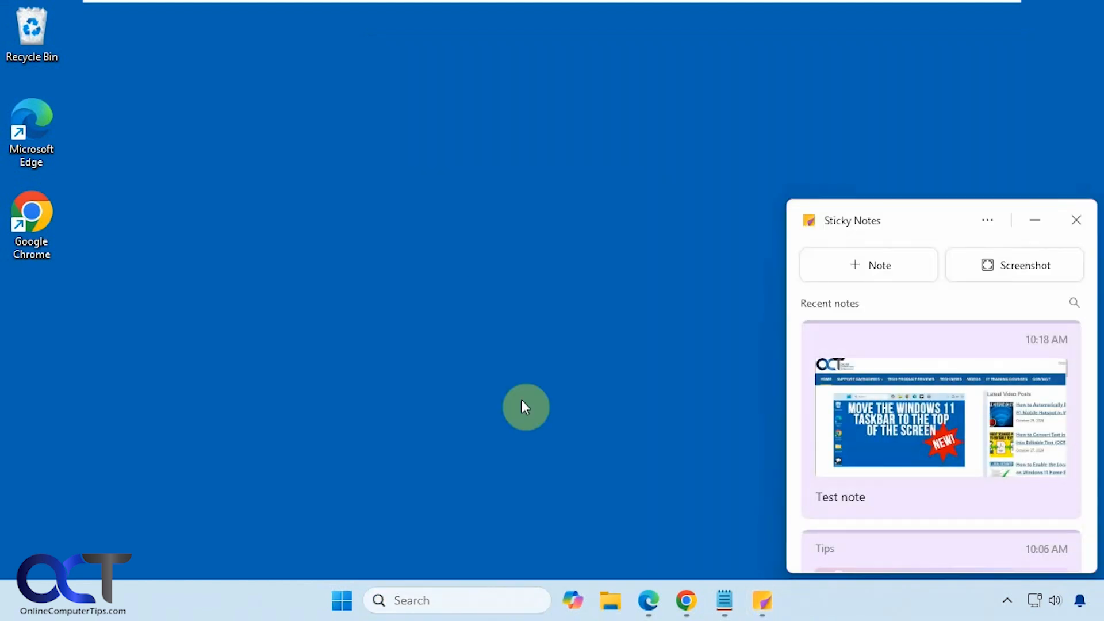
mouse_move(570, 376)
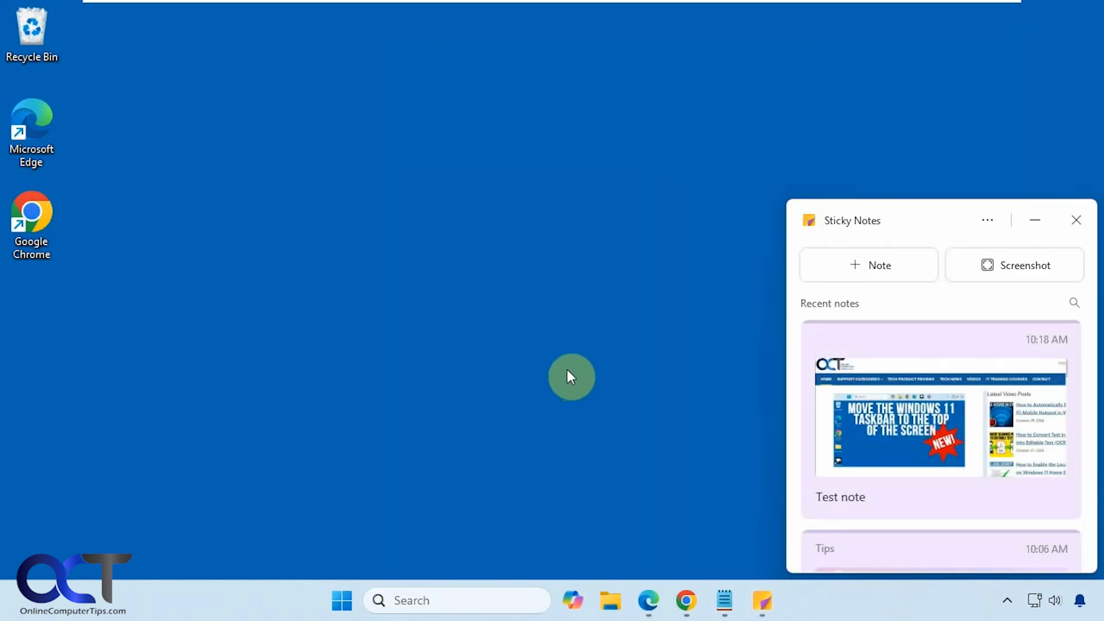
mouse_move(591, 343)
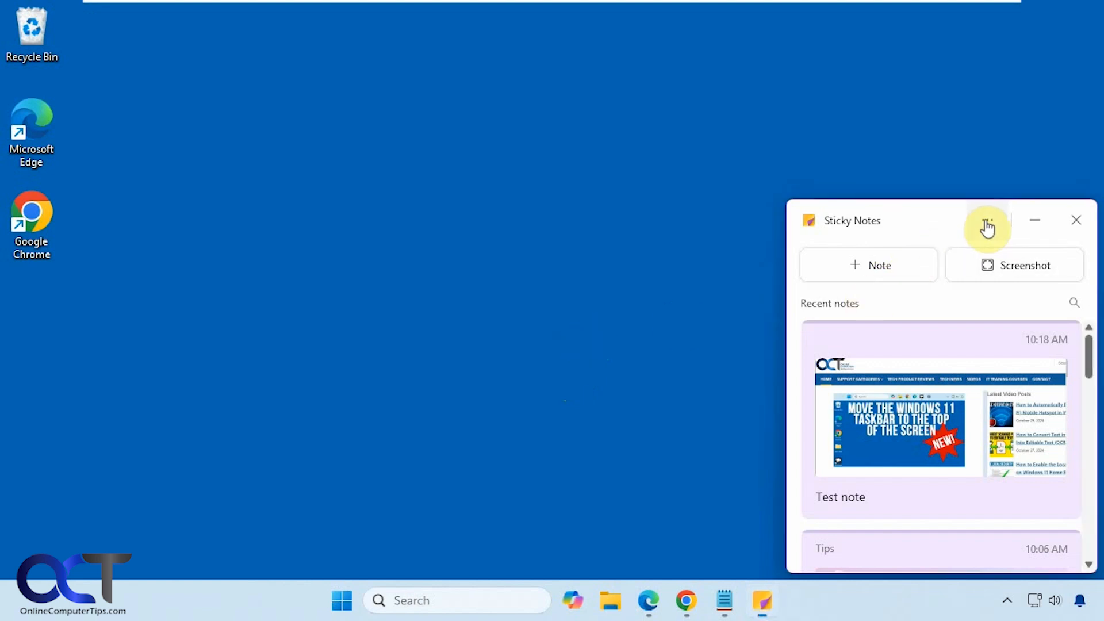
click(987, 221)
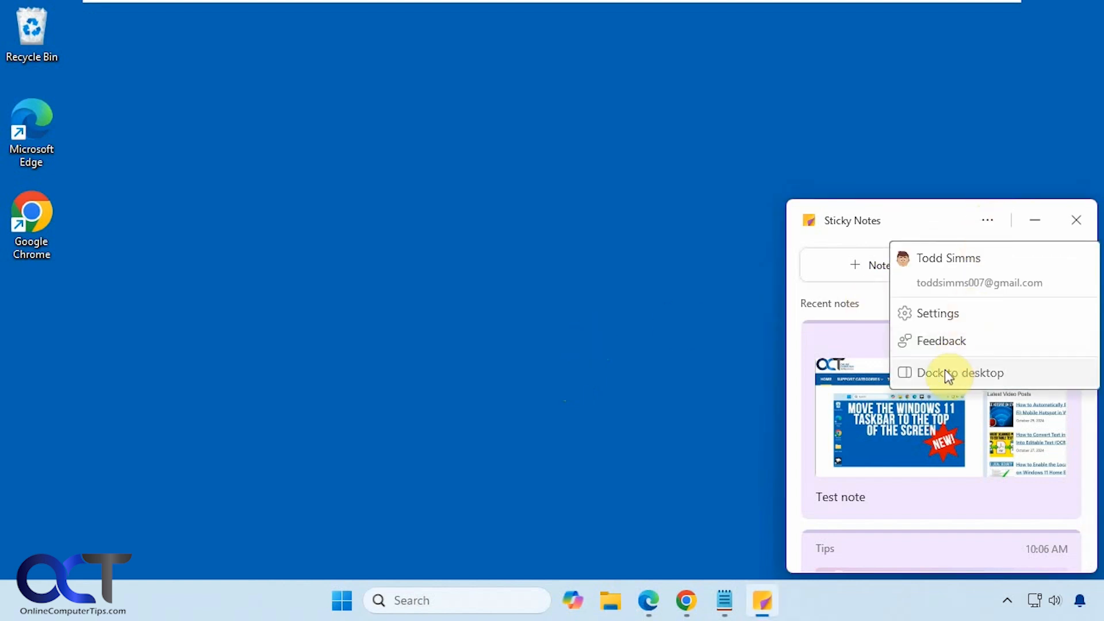
click(956, 373)
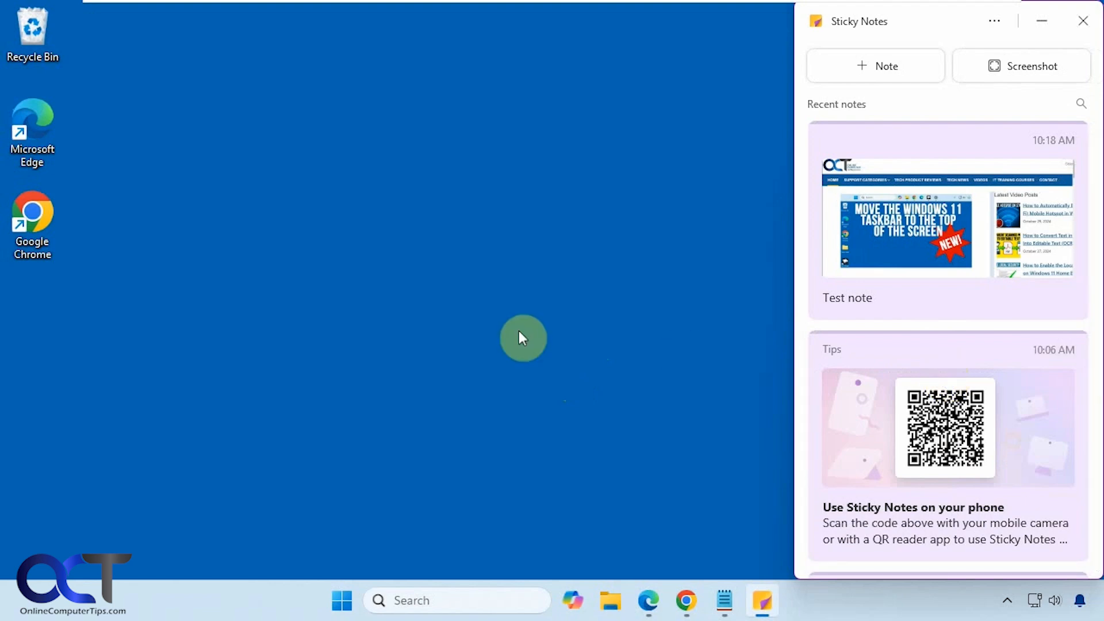
scroll(down, 3)
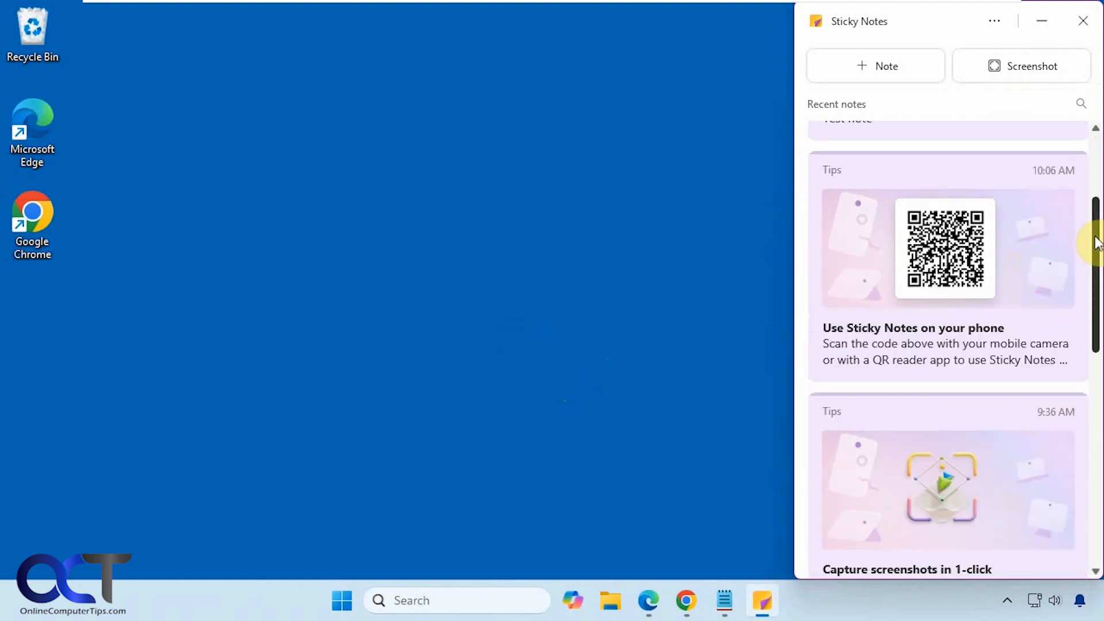
click(685, 599)
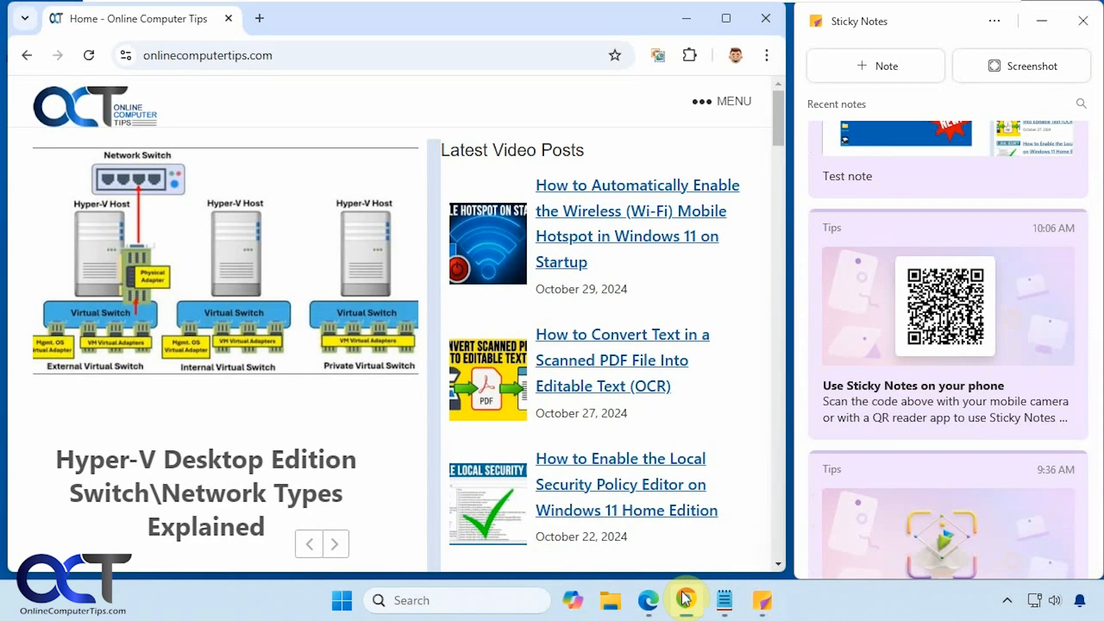
mouse_move(732, 18)
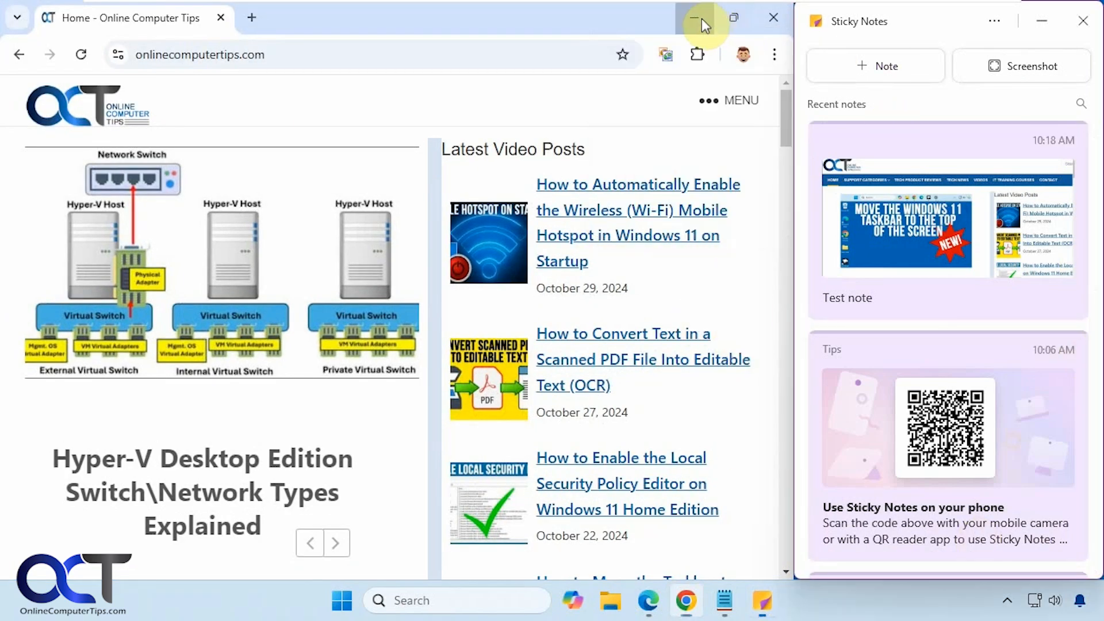
click(993, 21)
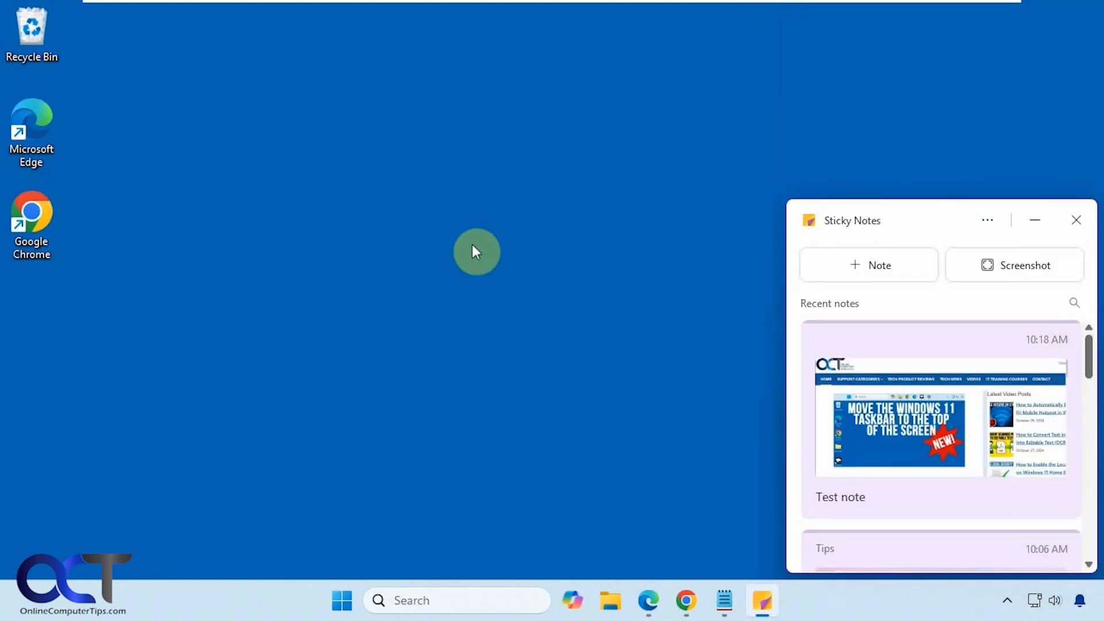
mouse_move(621, 422)
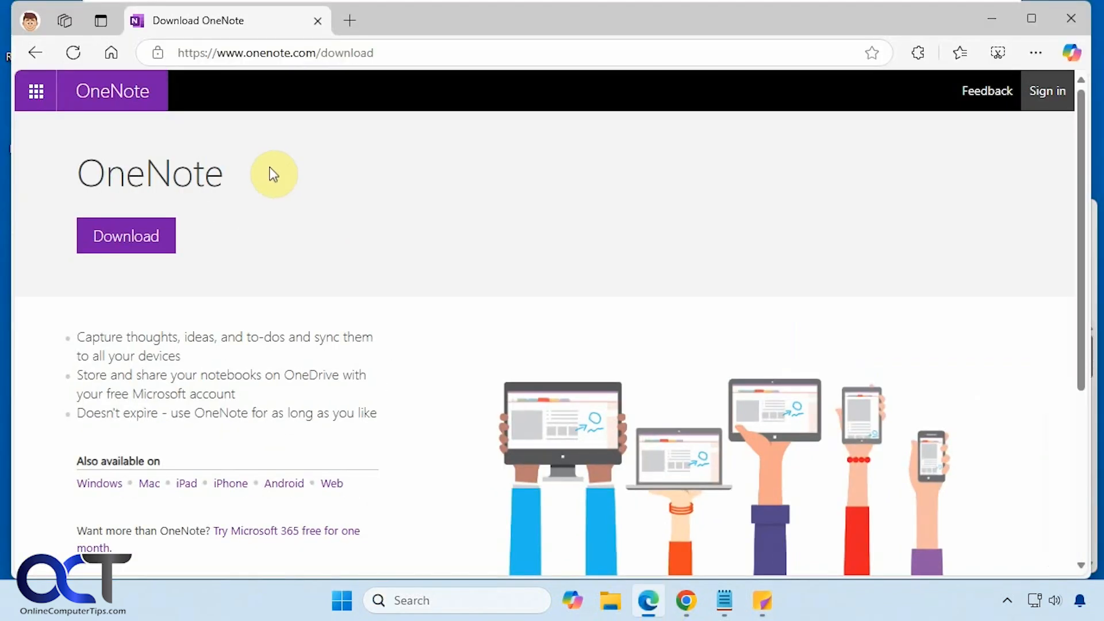
mouse_move(444, 352)
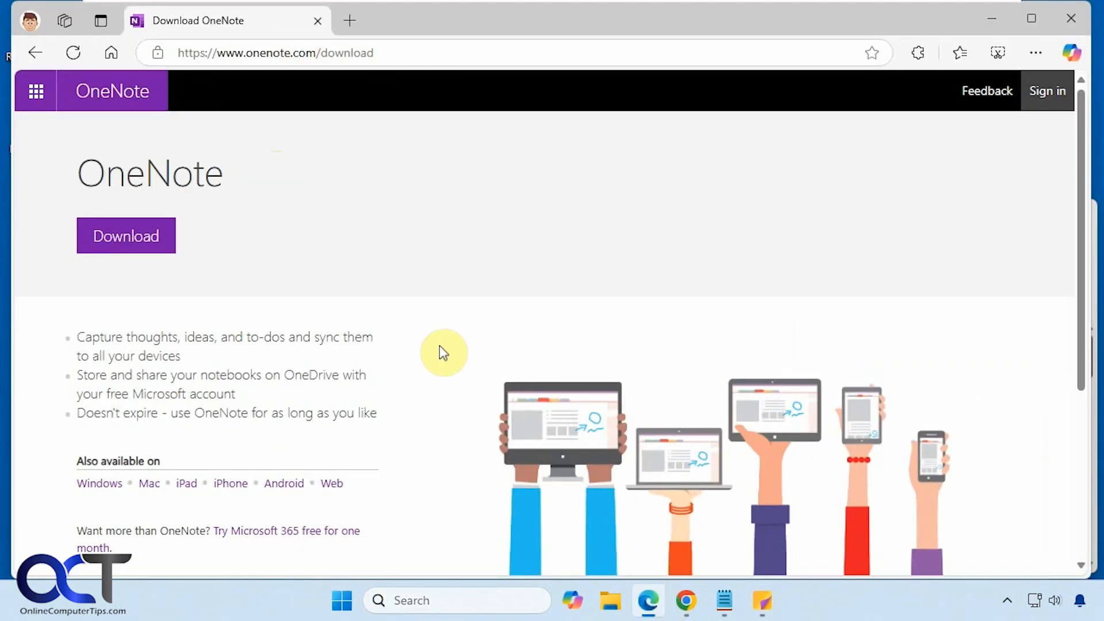
mouse_move(994, 21)
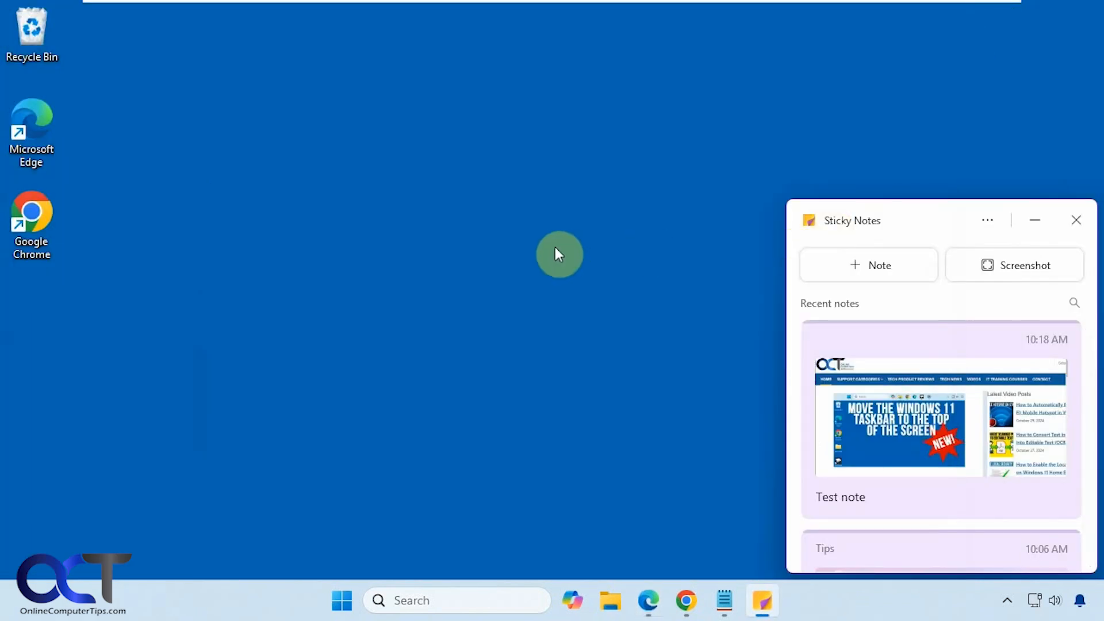
click(343, 600)
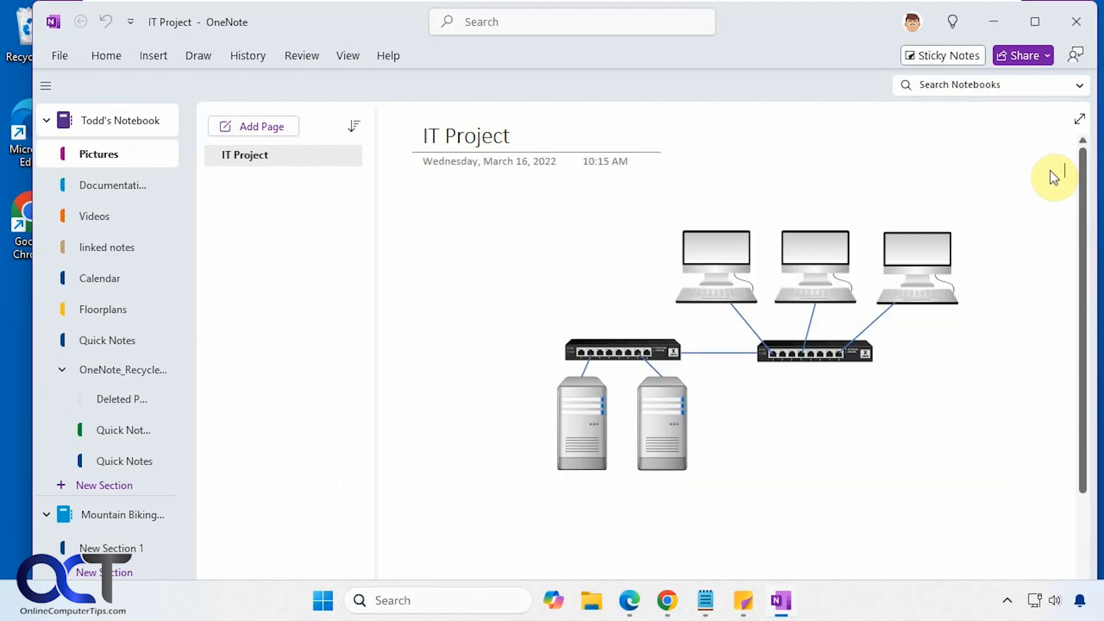
mouse_move(1020, 217)
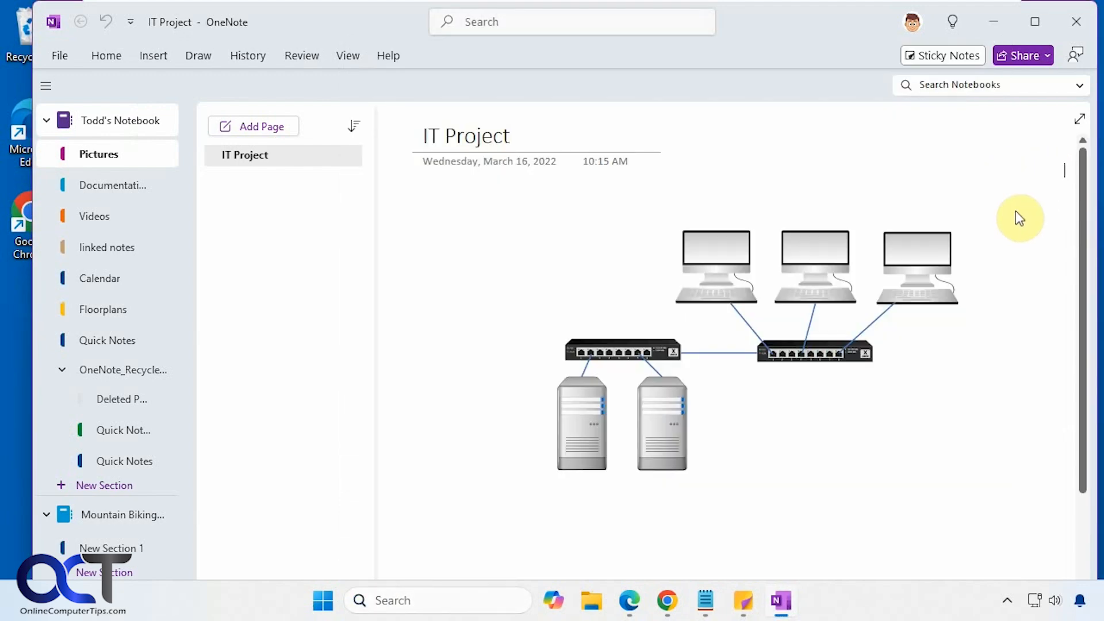